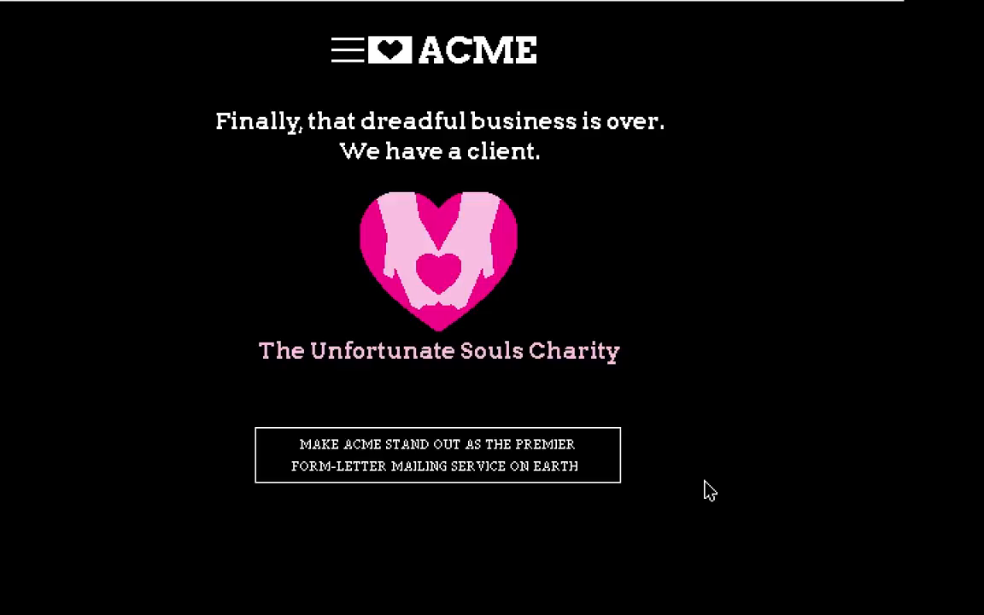
{"action": "mouse_move", "coordinate": [548, 482]}
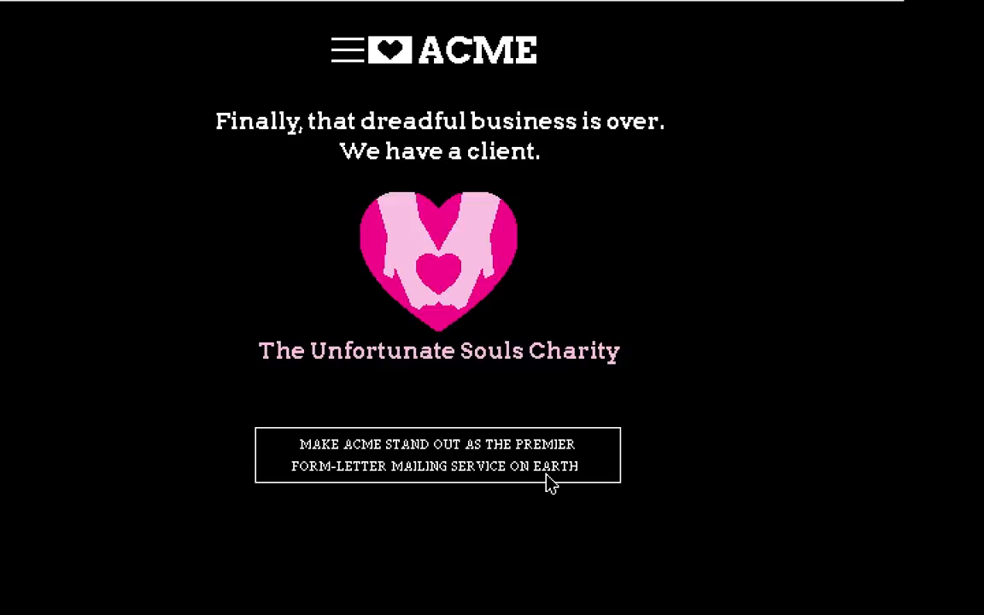
Dismiss the charity-client intro with 'Make ACME stand out' to begin session 01
{"action": "left_click", "coordinate": [438, 454]}
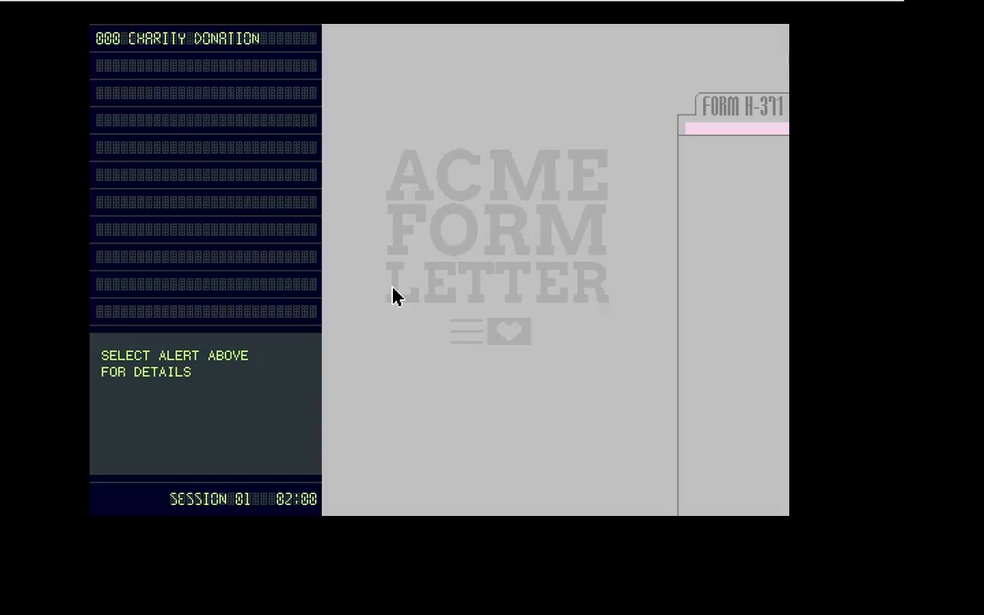
{"action": "left_click", "coordinate": [205, 37]}
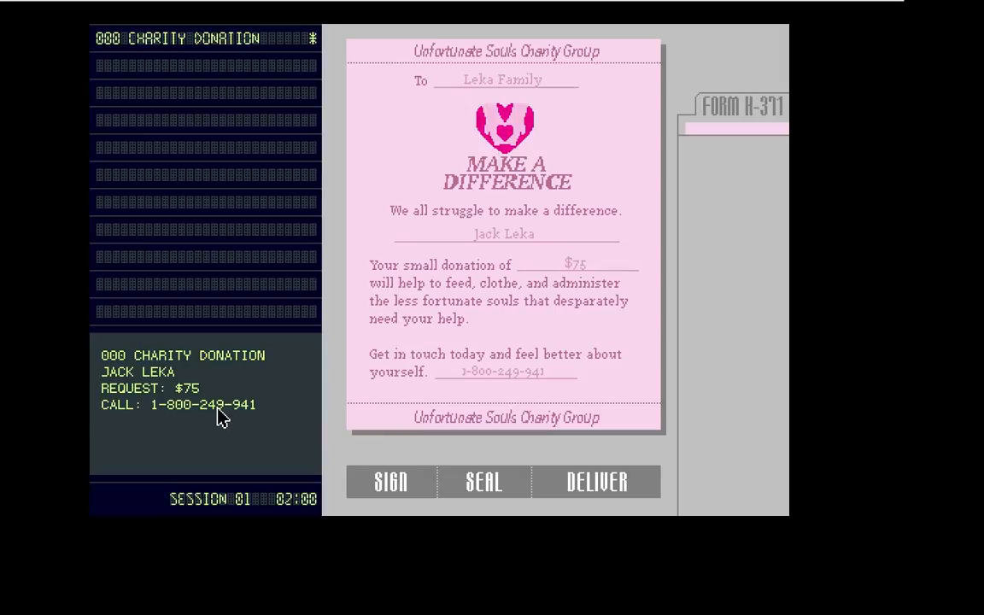
{"action": "mouse_move", "coordinate": [442, 309]}
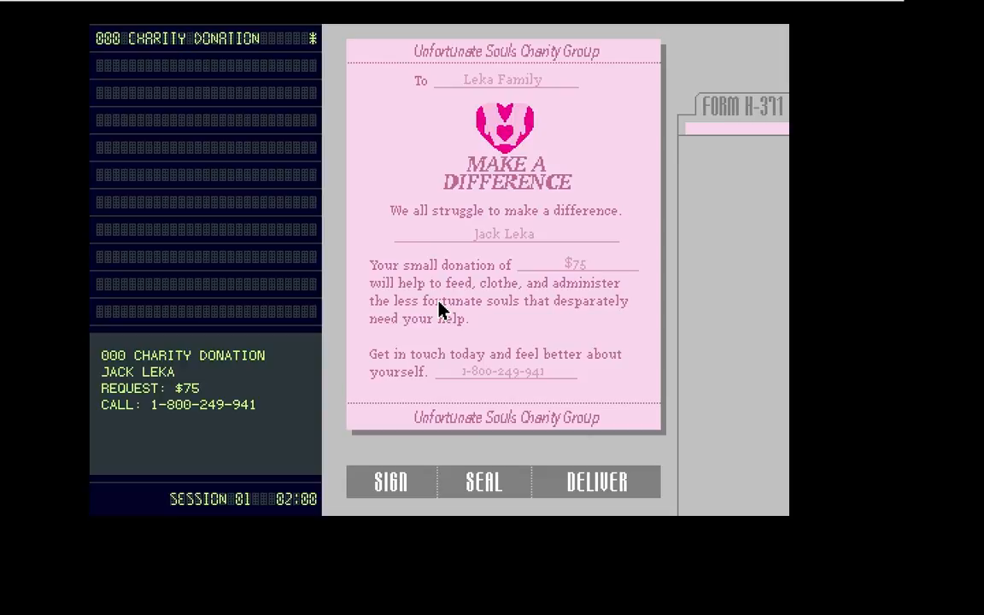
{"action": "left_click", "coordinate": [596, 481]}
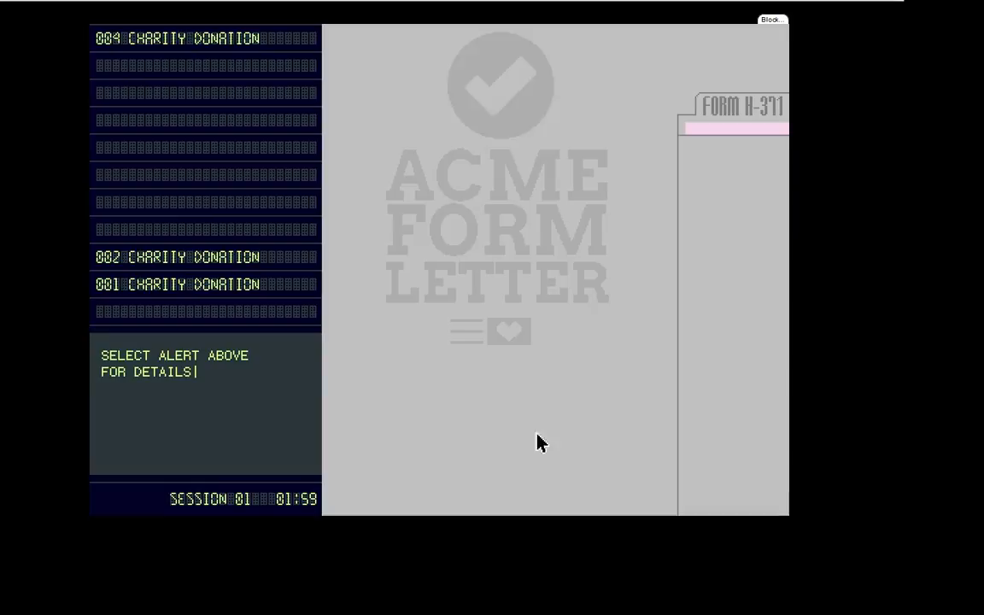
{"action": "left_click", "coordinate": [179, 38]}
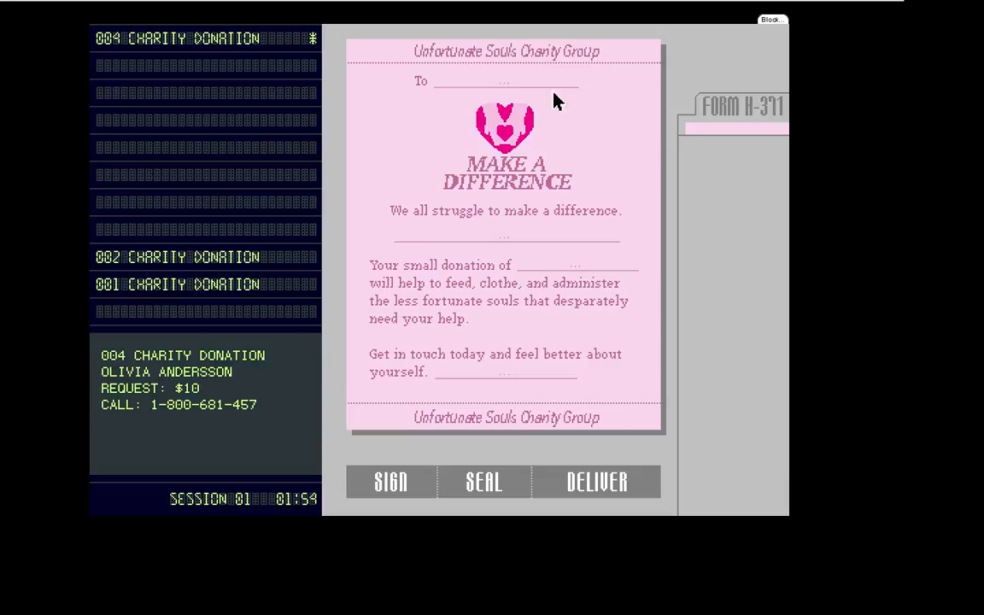
{"action": "left_click", "coordinate": [496, 82]}
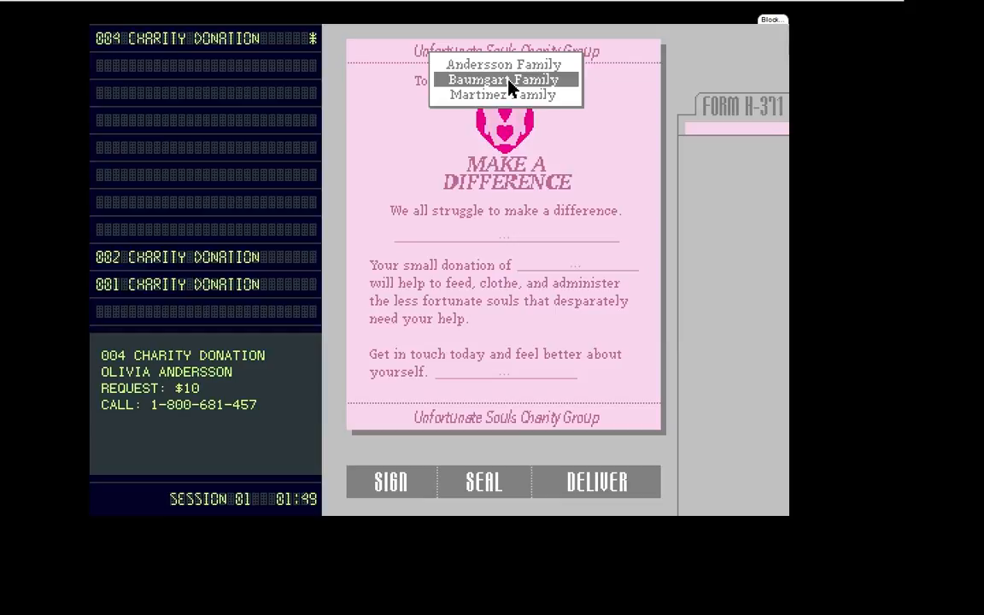
{"action": "left_click", "coordinate": [503, 64]}
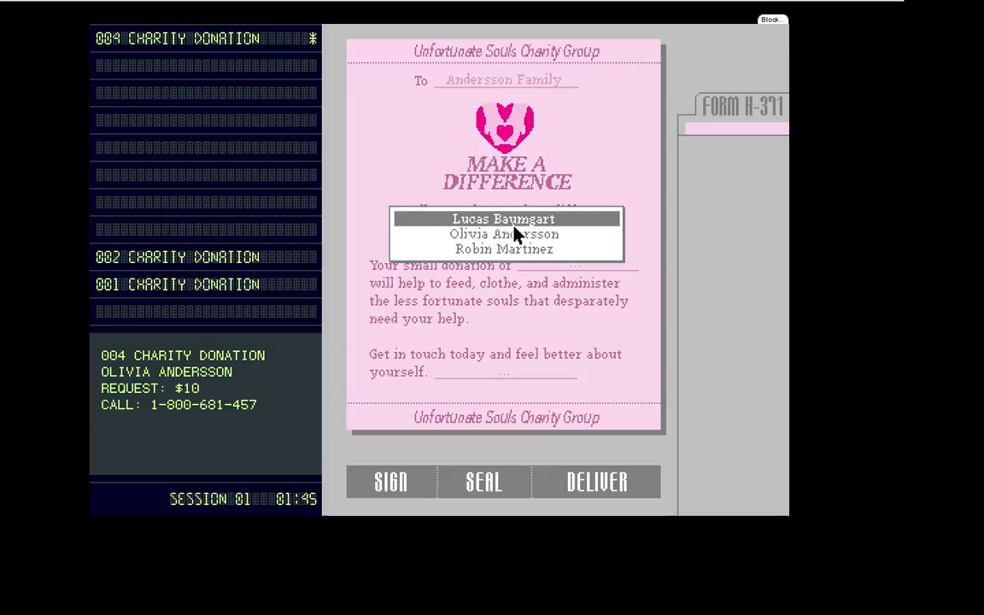
{"action": "left_click", "coordinate": [504, 234]}
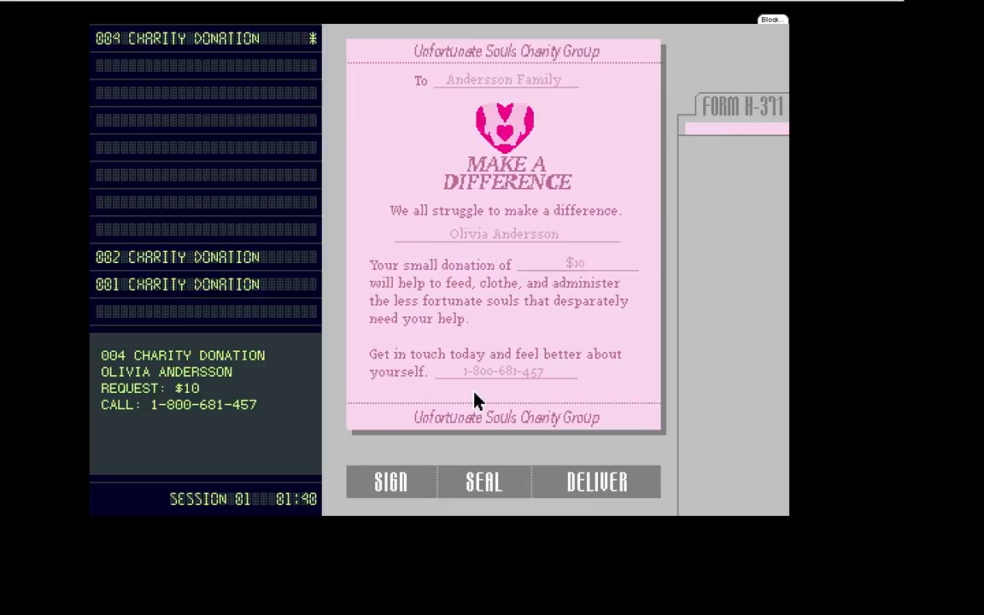
{"action": "left_click", "coordinate": [596, 482]}
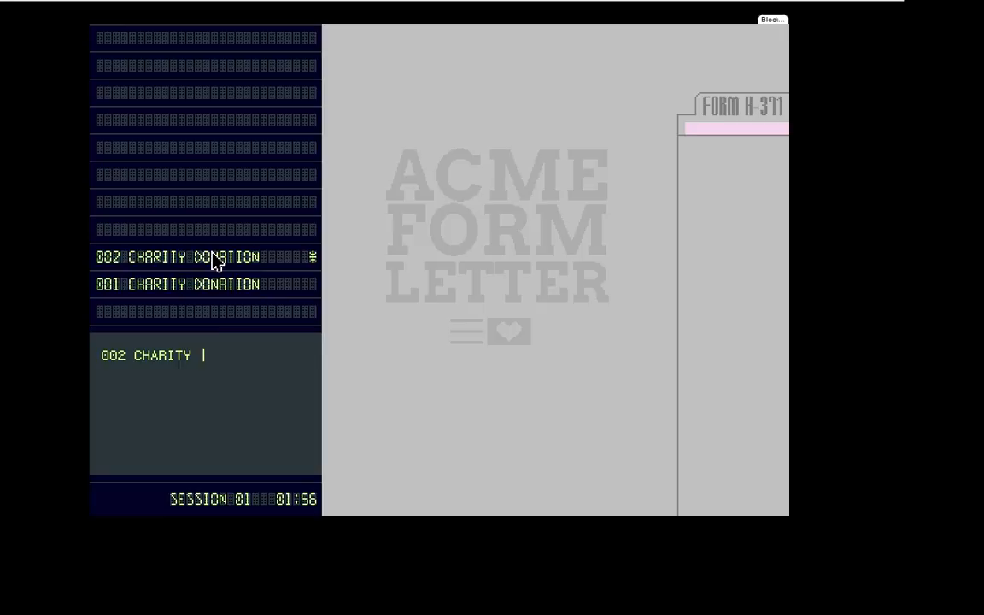
{"action": "left_click", "coordinate": [205, 257]}
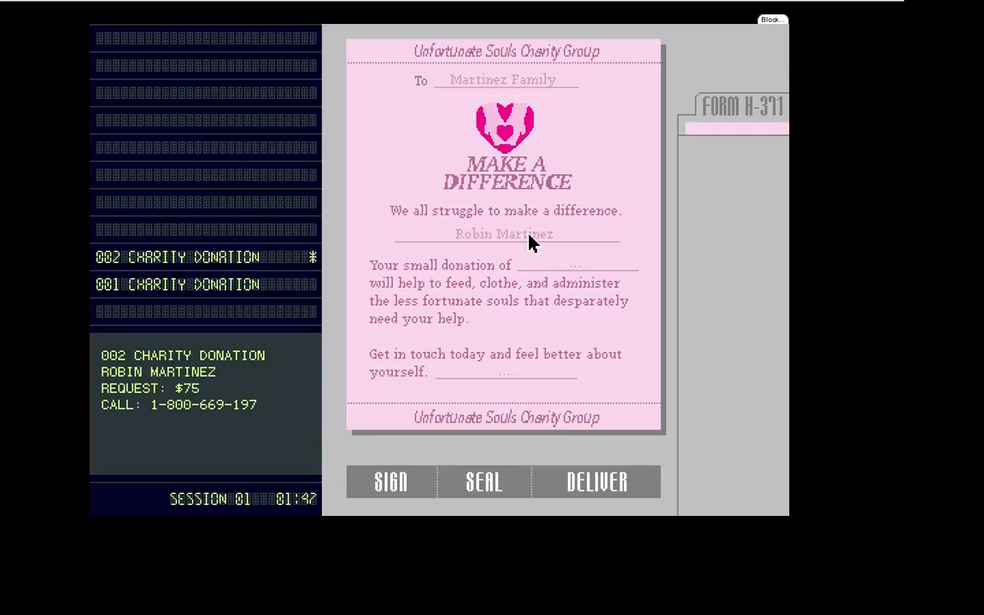
{"action": "left_click", "coordinate": [506, 372]}
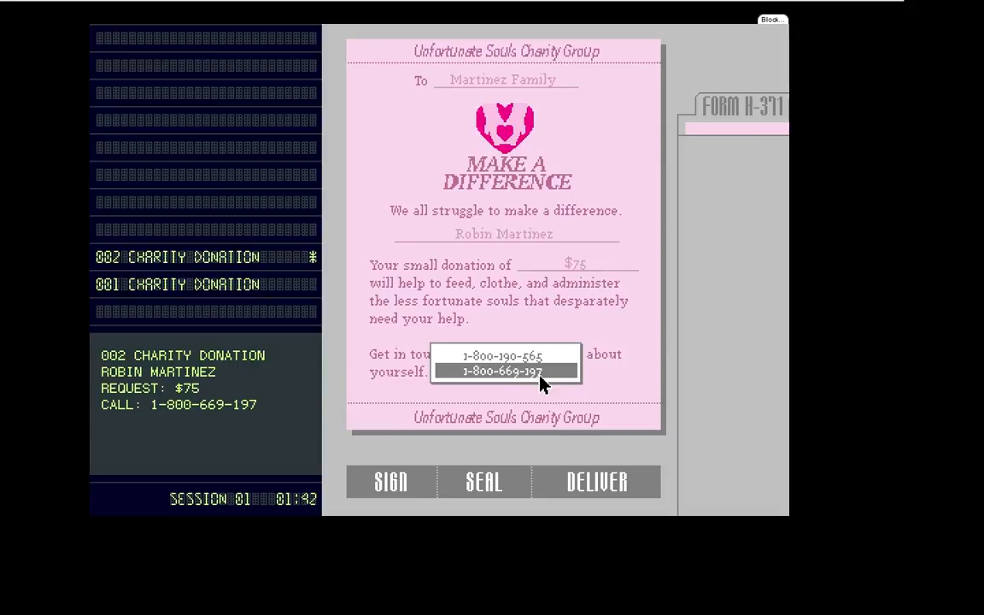
{"action": "left_click", "coordinate": [483, 482]}
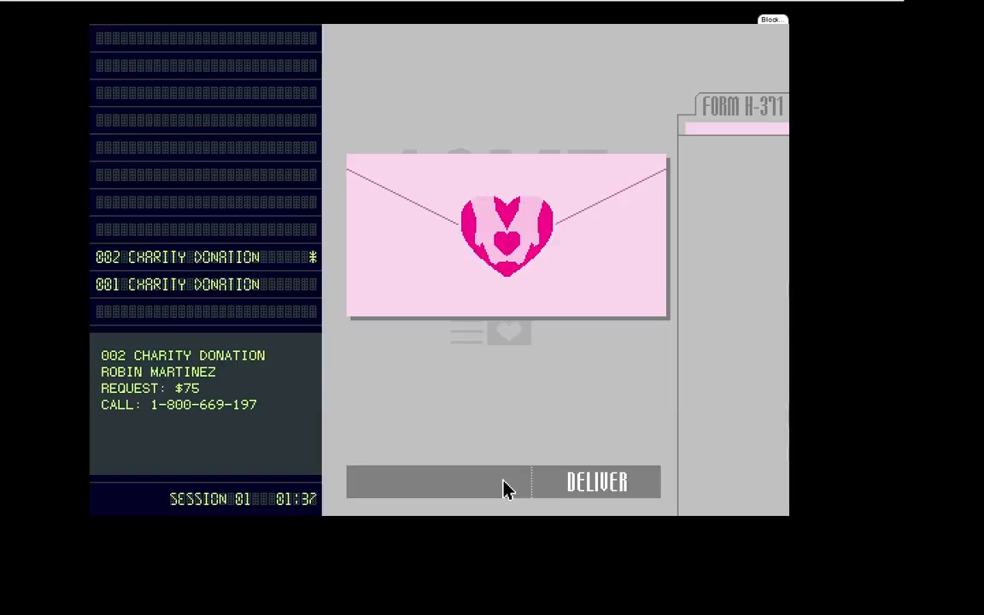
{"action": "left_click", "coordinate": [597, 482]}
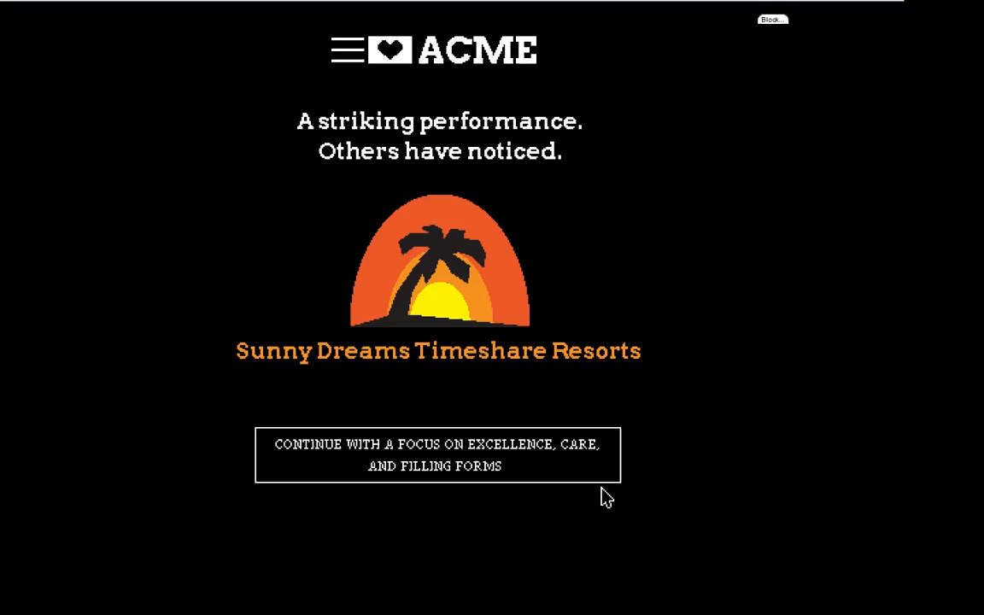
{"action": "mouse_move", "coordinate": [568, 401]}
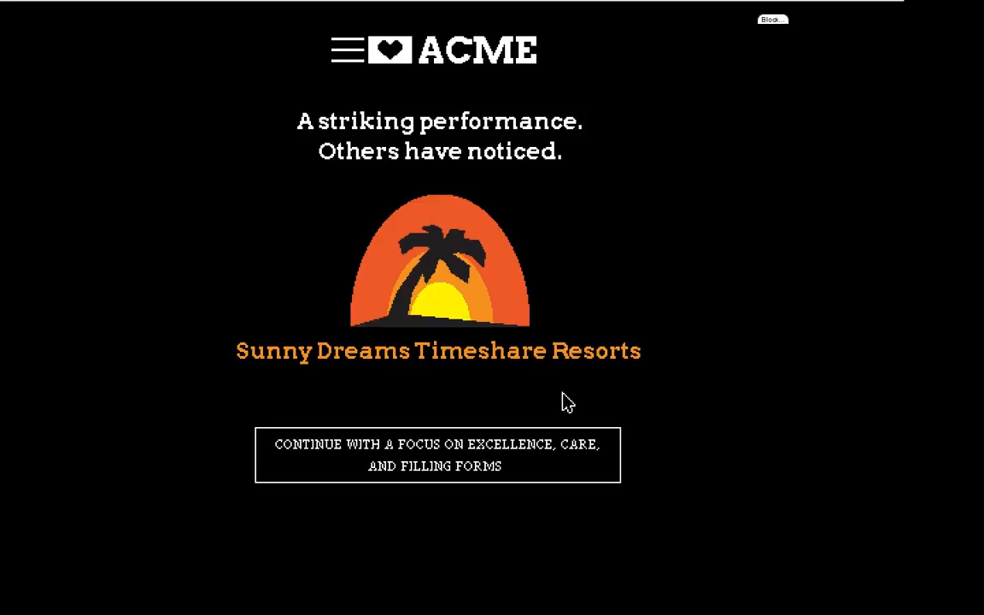
Continue past the Sunny Dreams Timeshare Resorts intro into the second session
{"action": "left_click", "coordinate": [436, 453]}
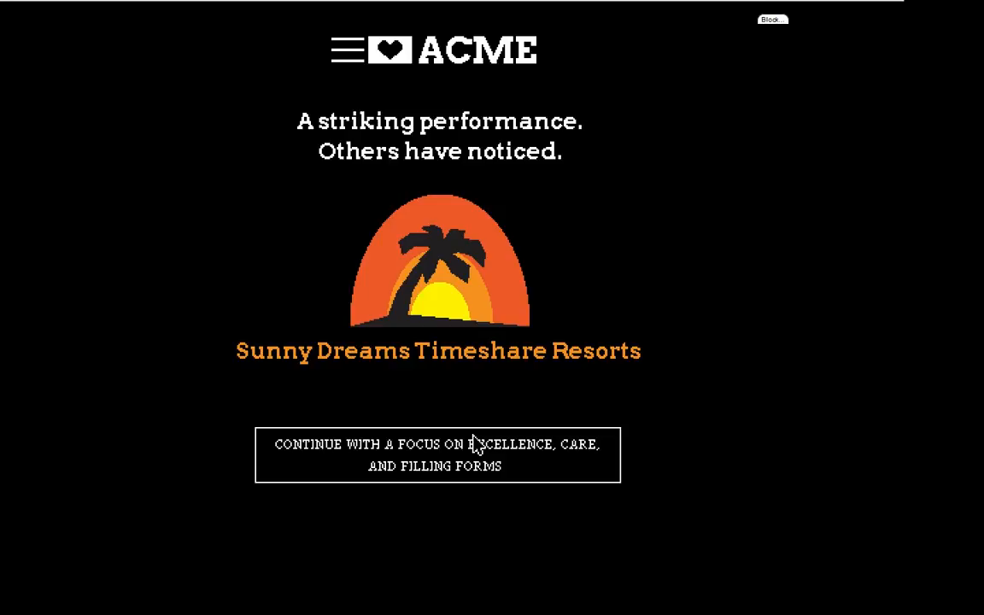
{"action": "left_click", "coordinate": [436, 454]}
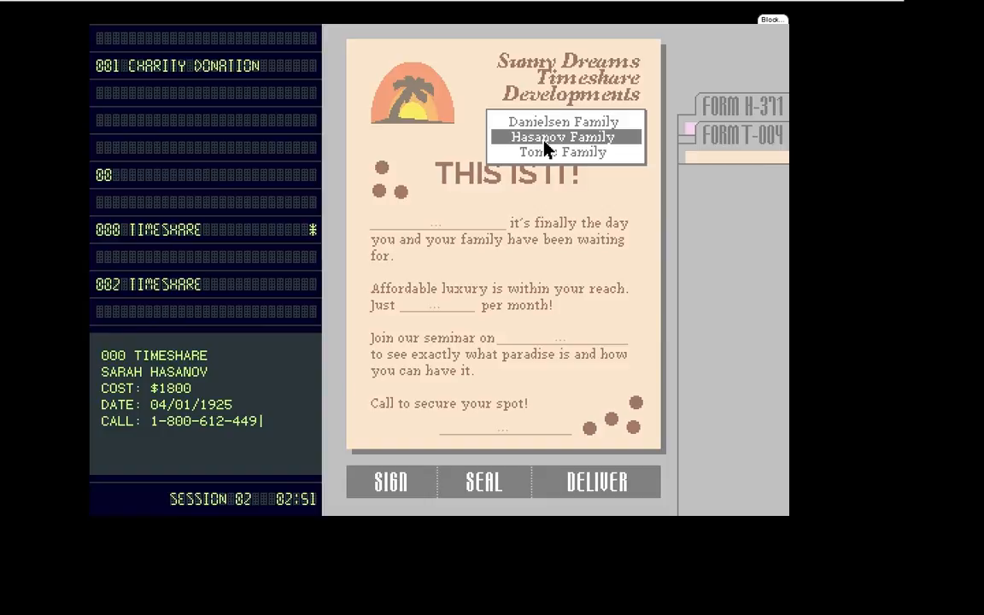
{"action": "left_click", "coordinate": [562, 137]}
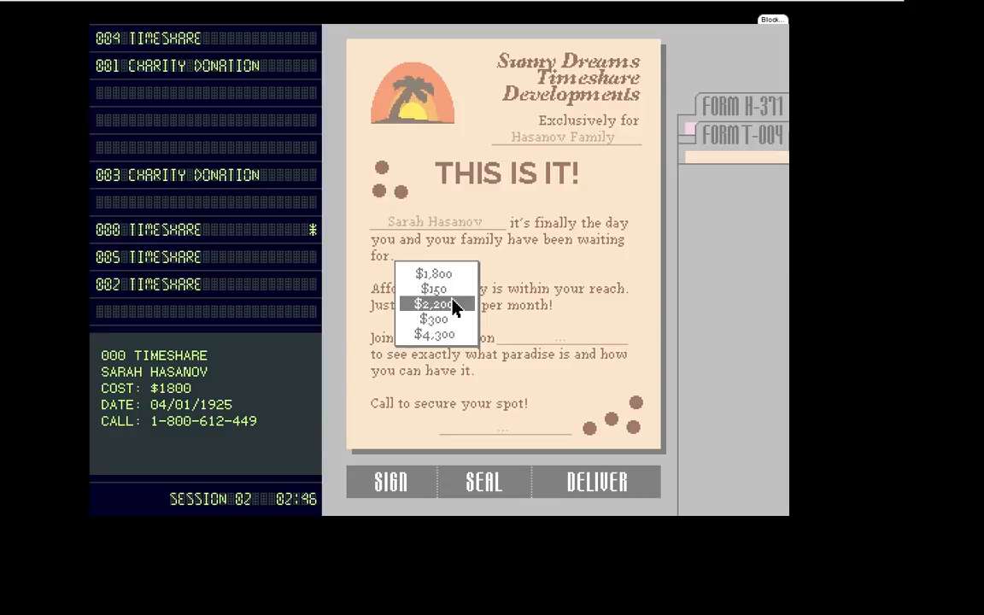
{"action": "left_click", "coordinate": [433, 273]}
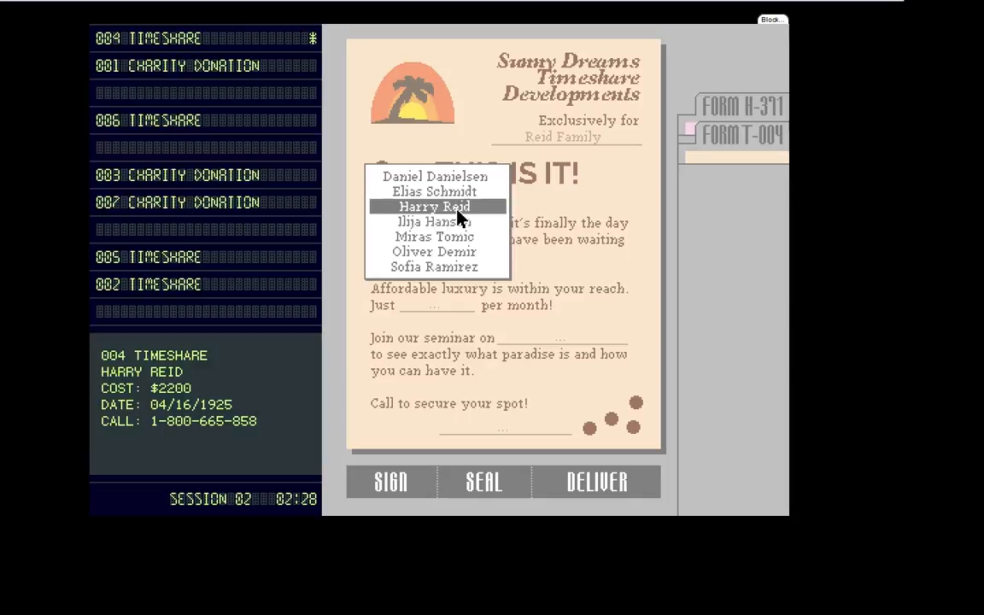
{"action": "left_click", "coordinate": [434, 207]}
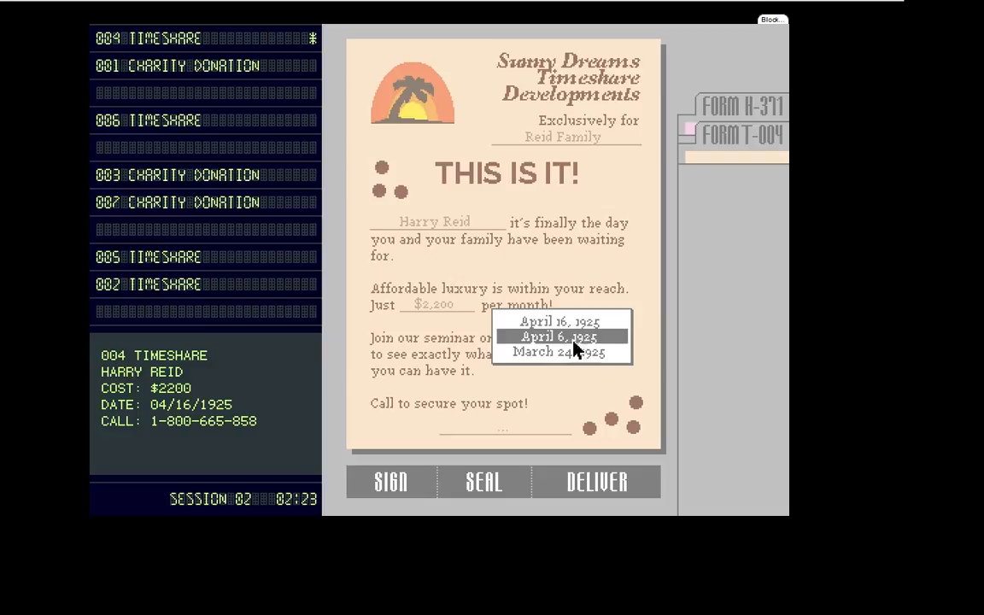
{"action": "left_click", "coordinate": [559, 351]}
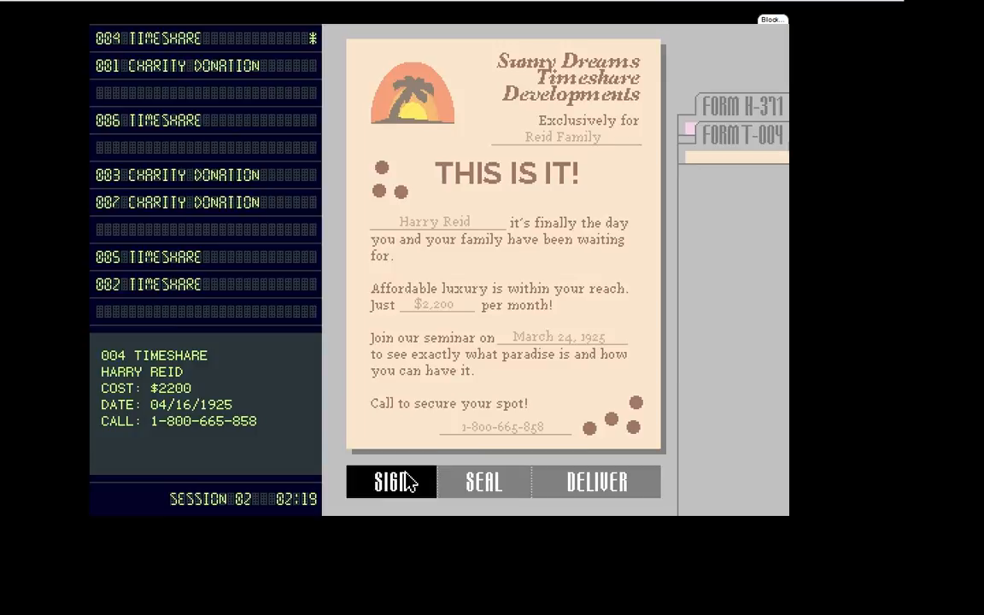
{"action": "left_click", "coordinate": [563, 136]}
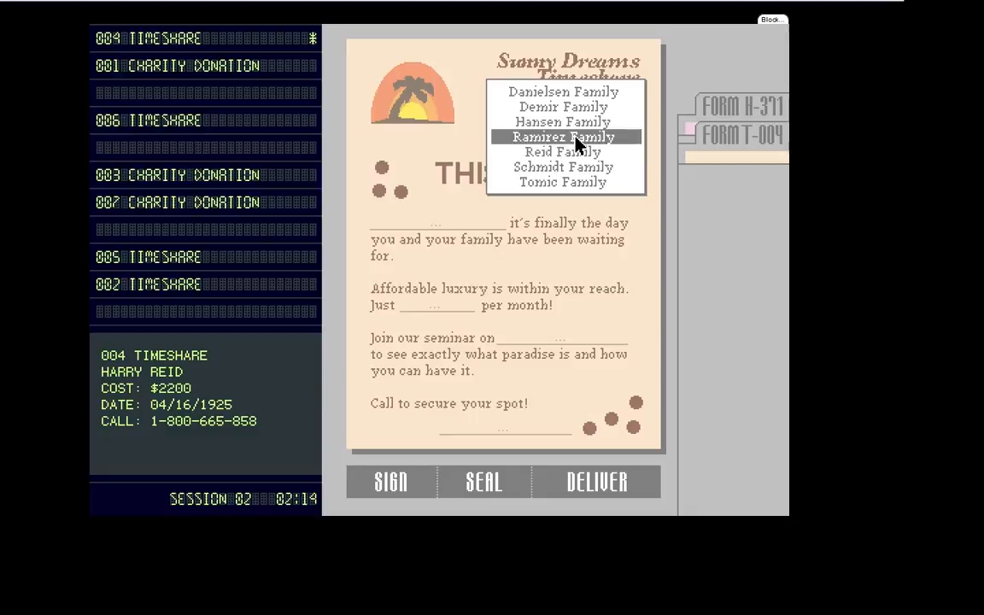
{"action": "left_click", "coordinate": [563, 152]}
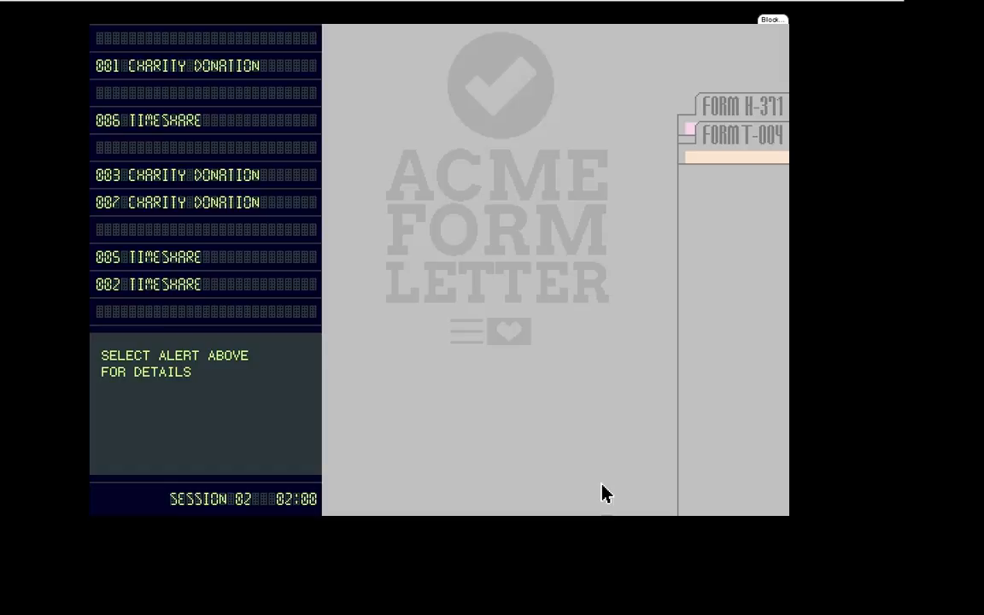
Fill alert 001's $300 letter from Miras Tomic to the Tomic Family and deliver it
{"action": "left_click", "coordinate": [177, 66]}
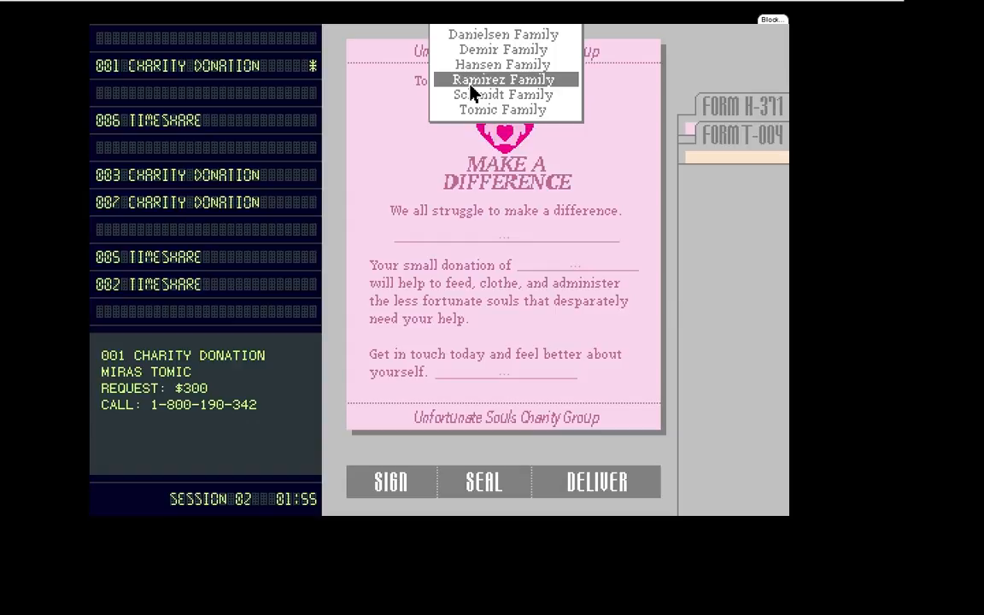
{"action": "mouse_move", "coordinate": [503, 35]}
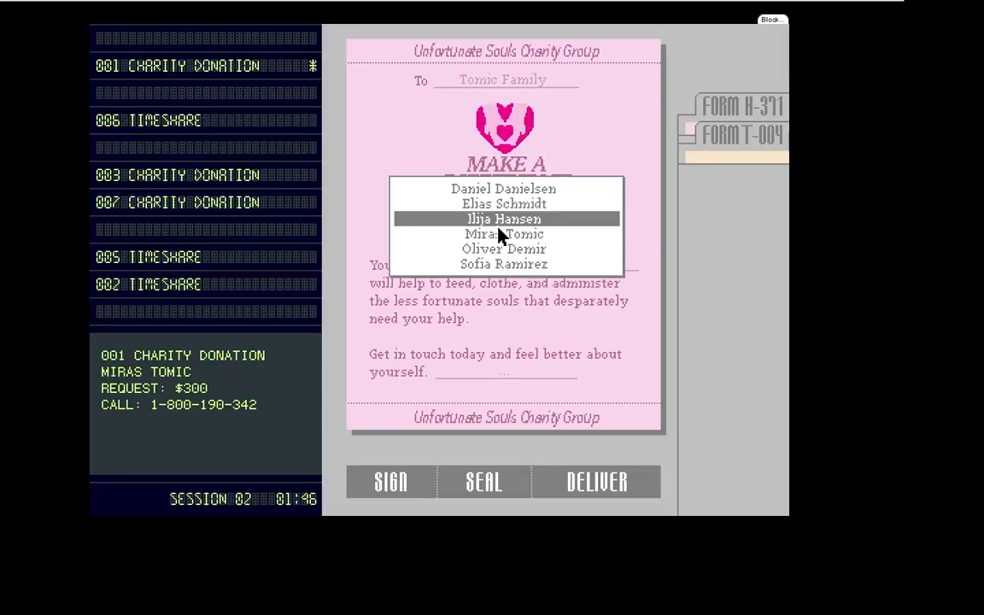
{"action": "mouse_move", "coordinate": [513, 220]}
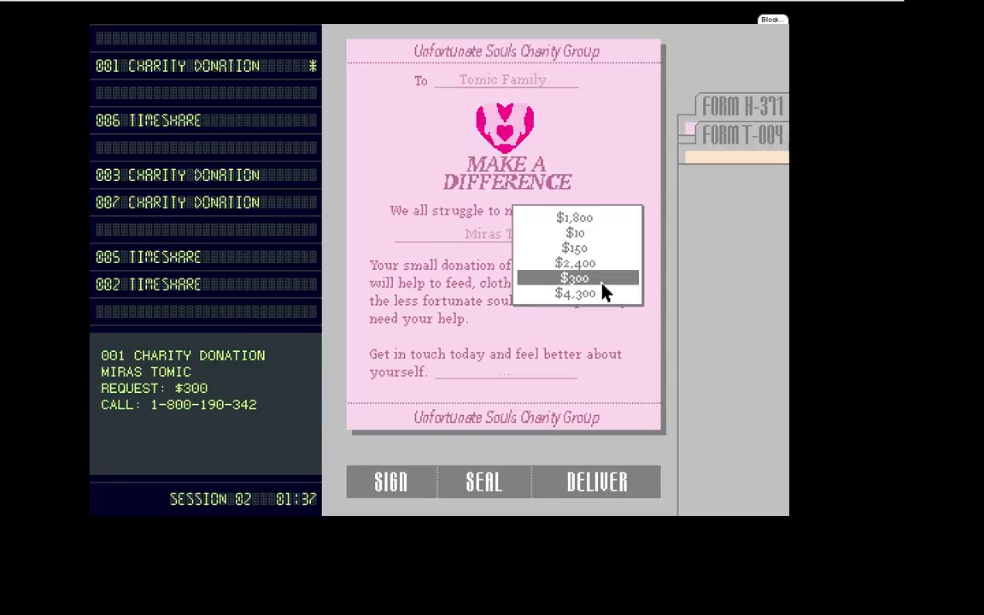
{"action": "left_click", "coordinate": [575, 277]}
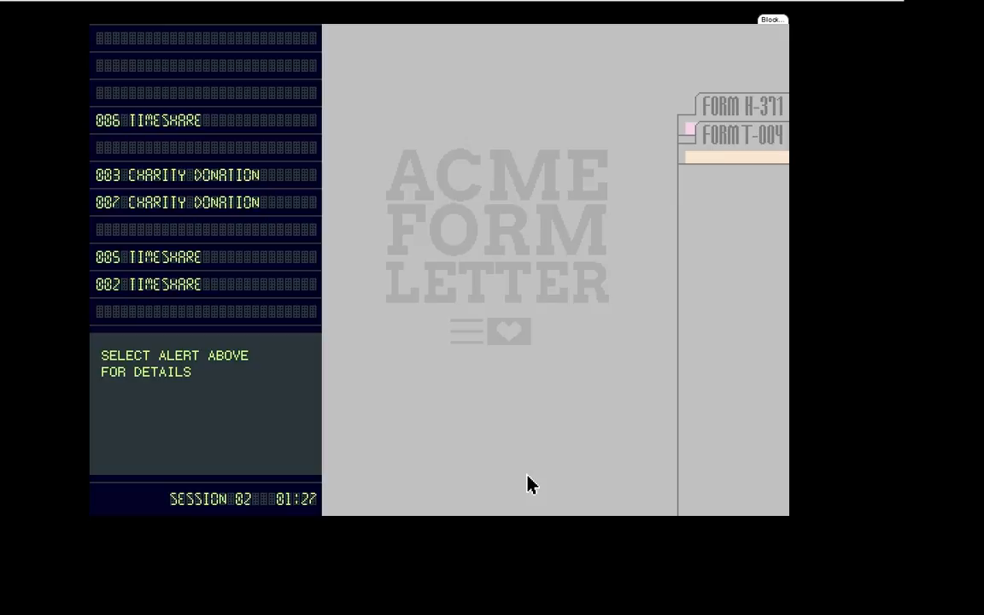
{"action": "left_click", "coordinate": [171, 120]}
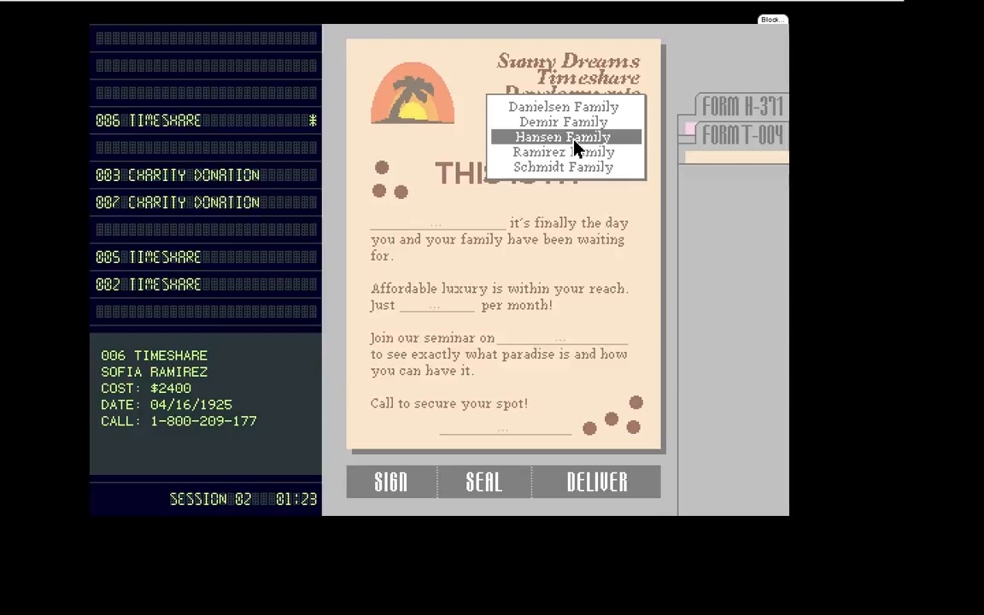
{"action": "left_click", "coordinate": [563, 152]}
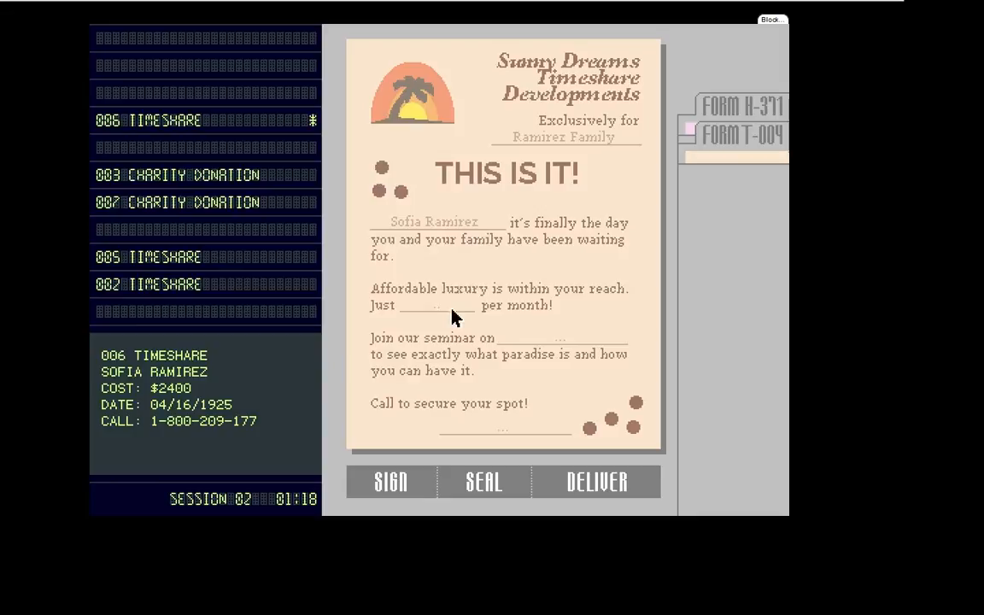
{"action": "left_click", "coordinate": [436, 305]}
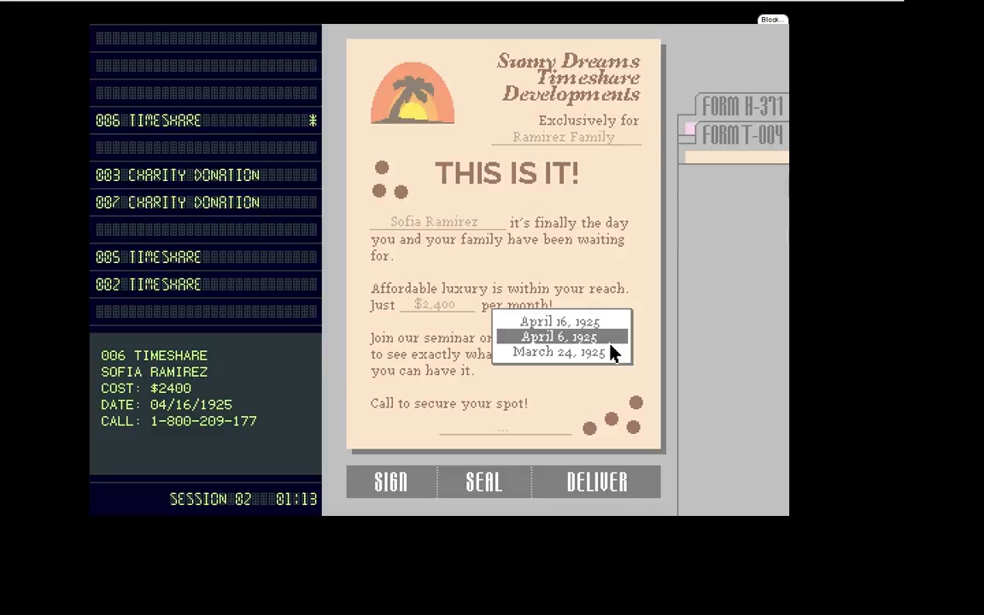
{"action": "left_click", "coordinate": [561, 321]}
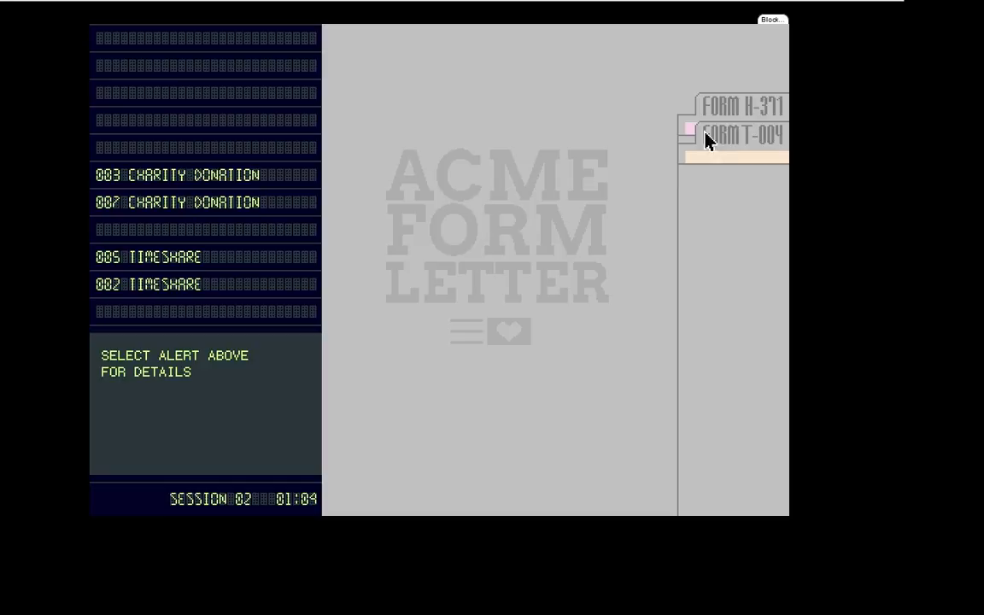
Fill and deliver charity letters for alert 003 (Hansen Family, $150) and alert 007 (Schmidt Family)
{"action": "left_click", "coordinate": [178, 175]}
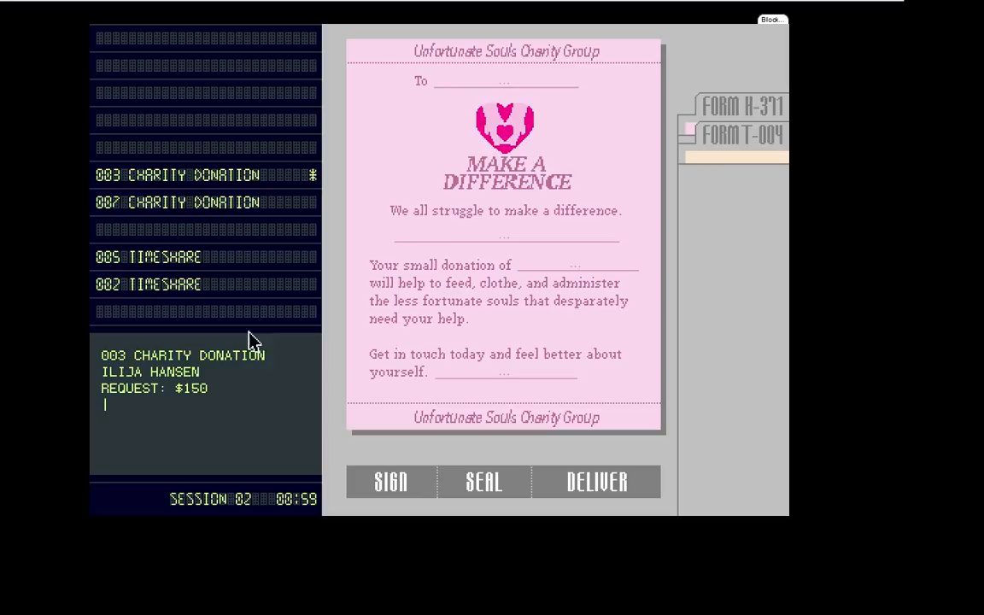
{"action": "left_click", "coordinate": [568, 265]}
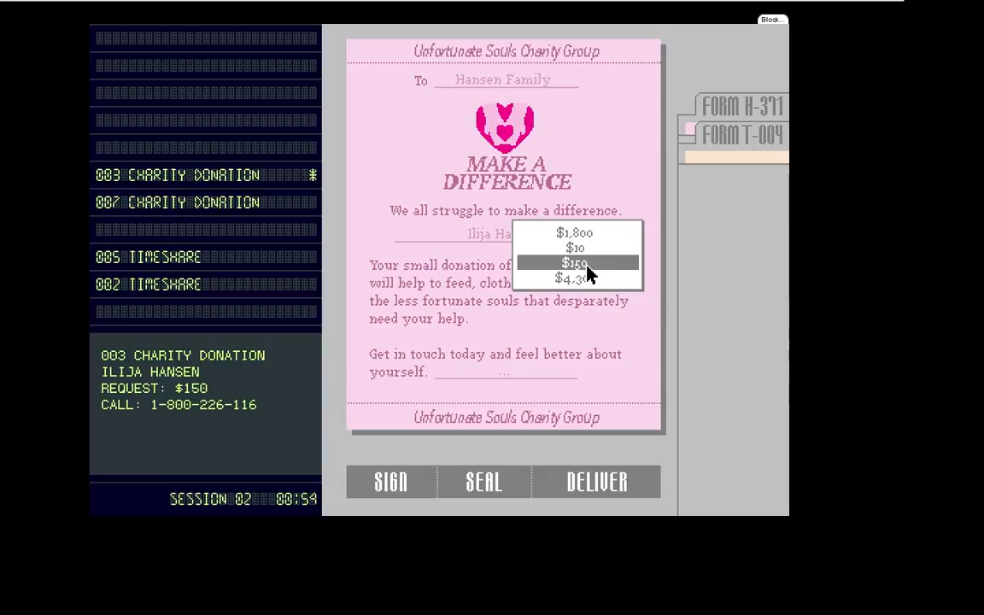
{"action": "left_click", "coordinate": [574, 263]}
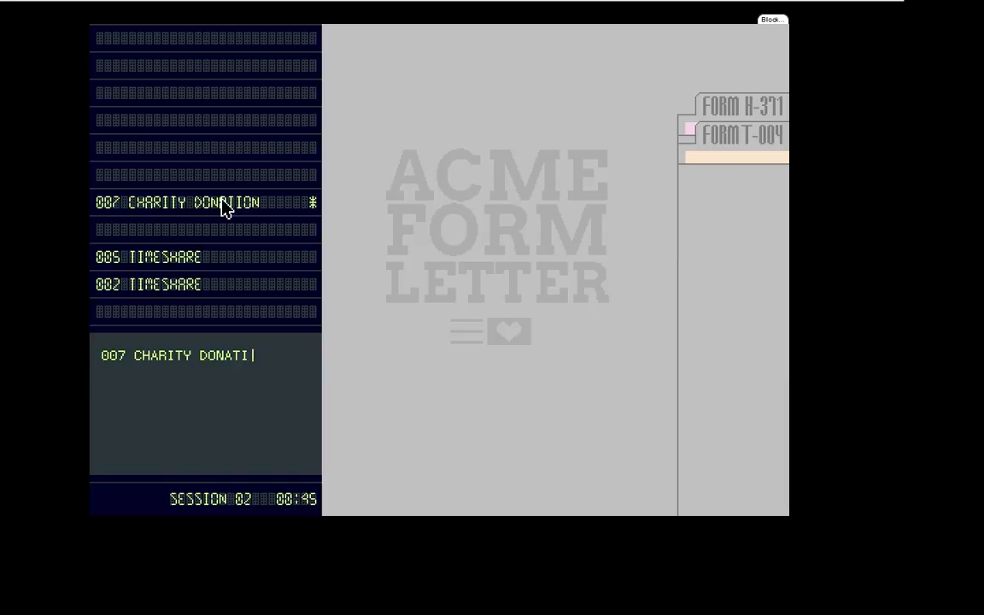
{"action": "left_click", "coordinate": [205, 203]}
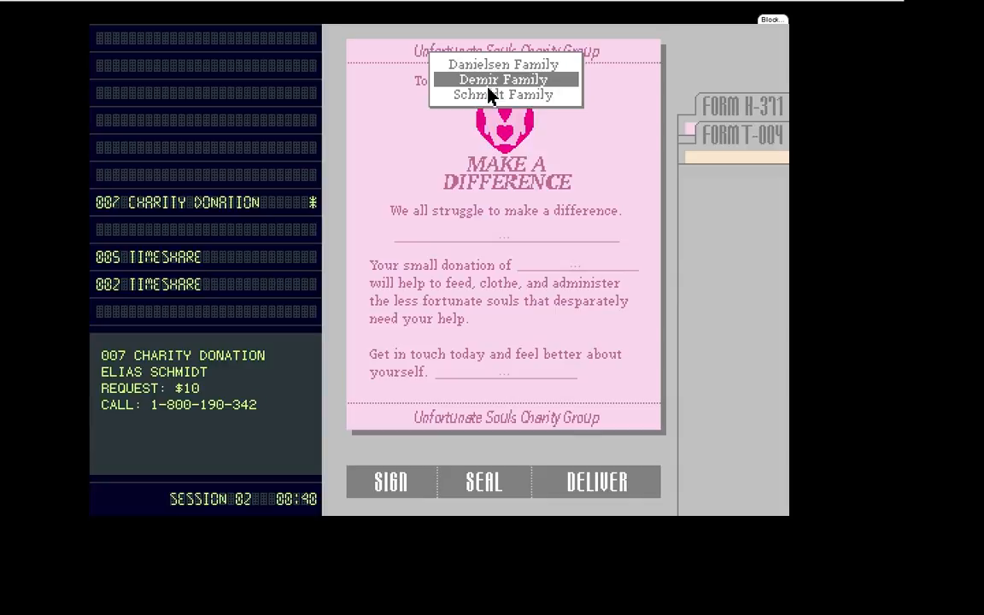
{"action": "left_click", "coordinate": [503, 94]}
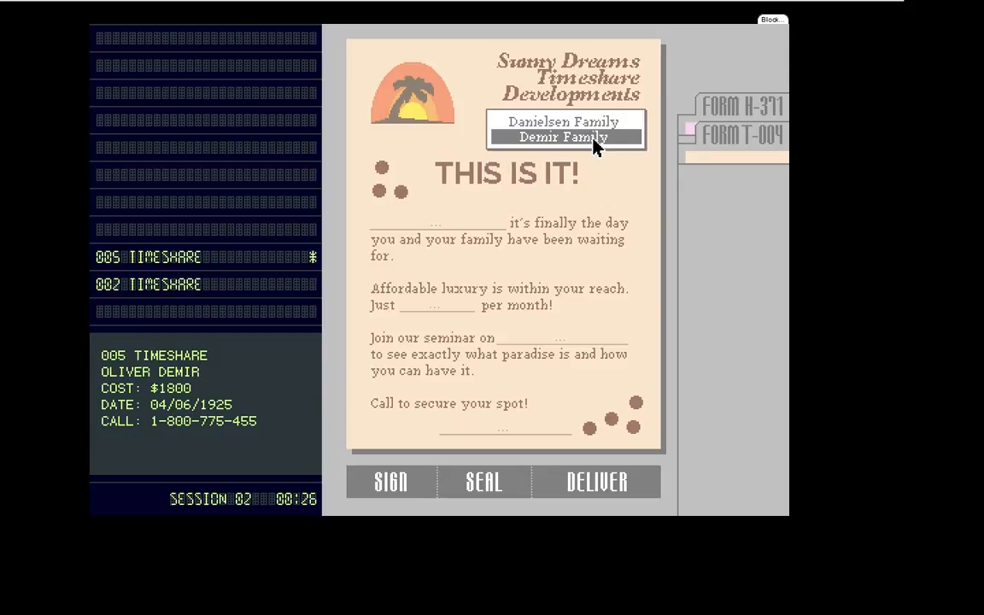
Address Oliver Demir's timeshare letter to the Demir Family, set the monthly price, and deliver
{"action": "left_click", "coordinate": [563, 137]}
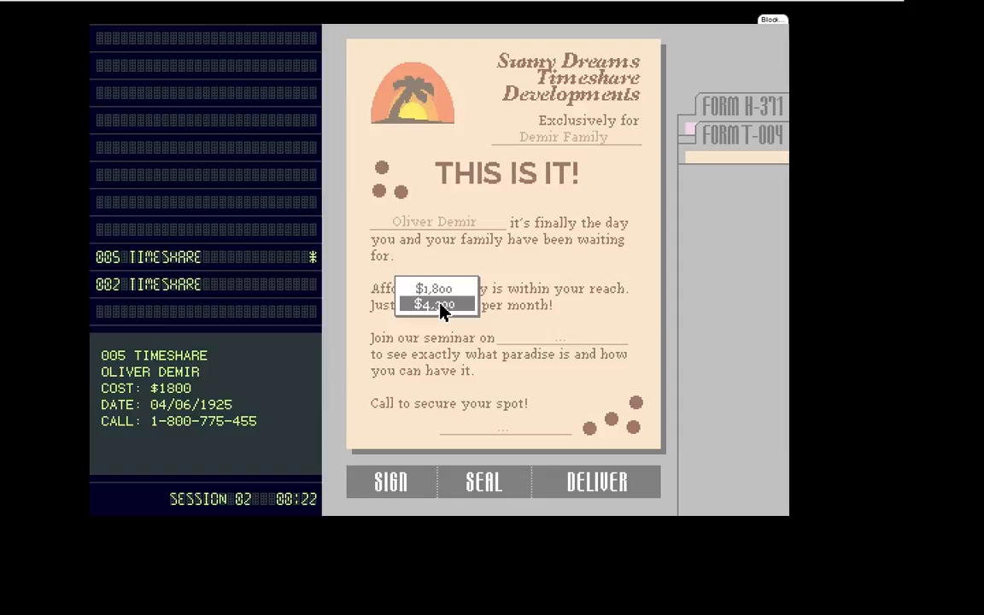
{"action": "left_click", "coordinate": [435, 288]}
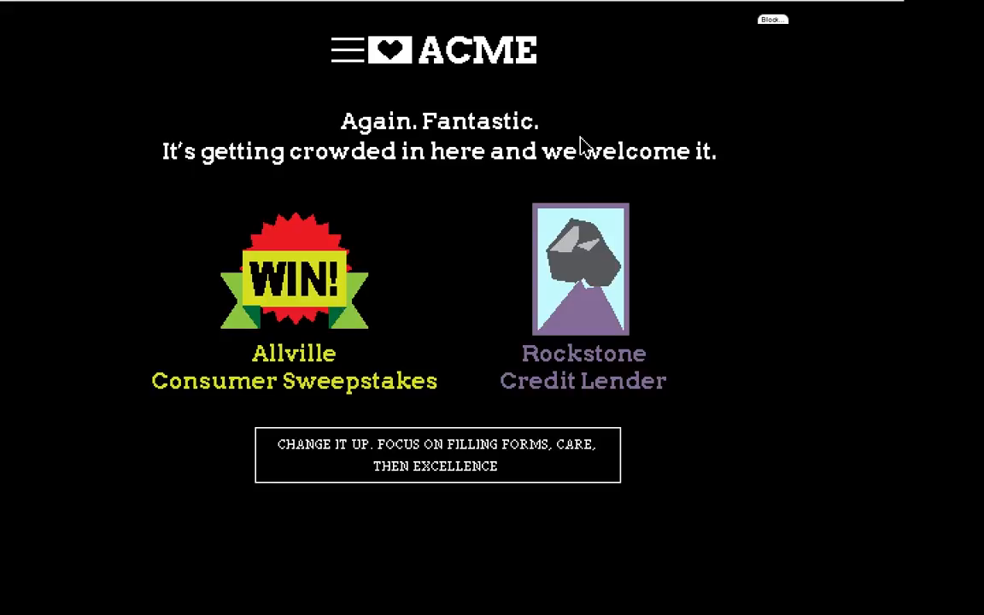
{"action": "mouse_move", "coordinate": [519, 463]}
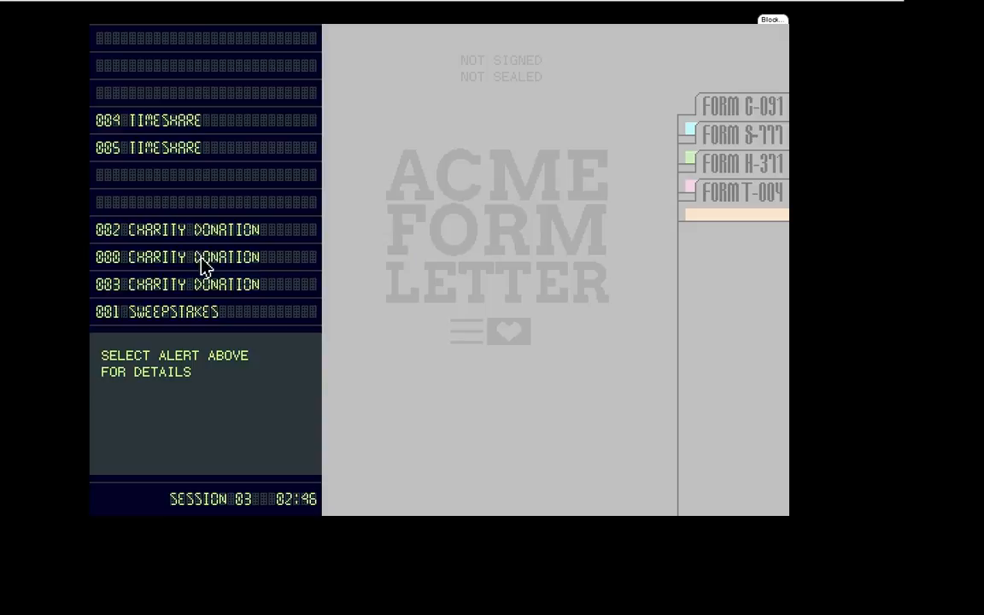
Choose $100 on the charity letter, then open alert 001's letter and its recipient choices
{"action": "left_click", "coordinate": [178, 229]}
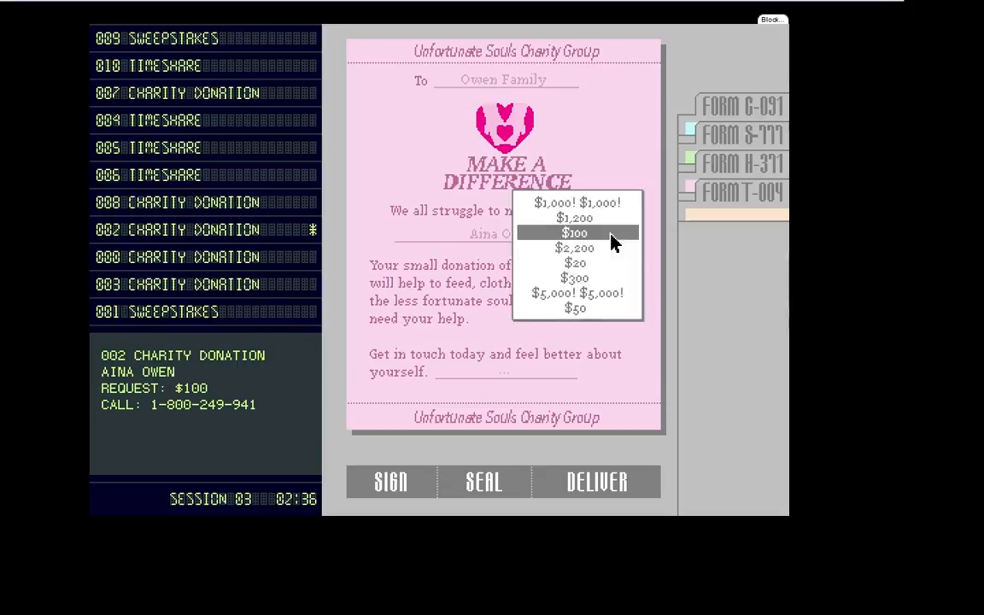
{"action": "left_click", "coordinate": [575, 232]}
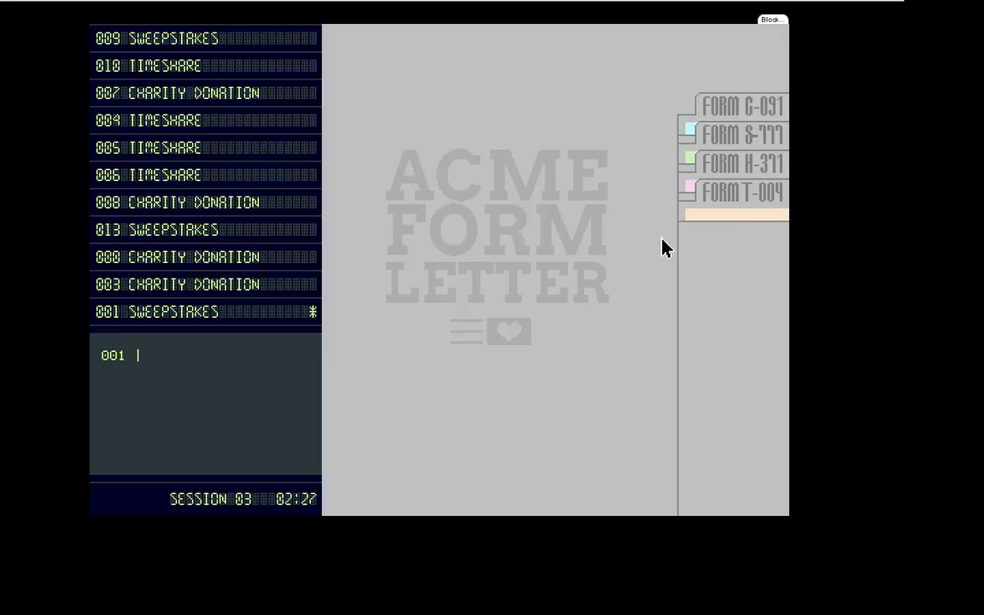
{"action": "left_click", "coordinate": [205, 311]}
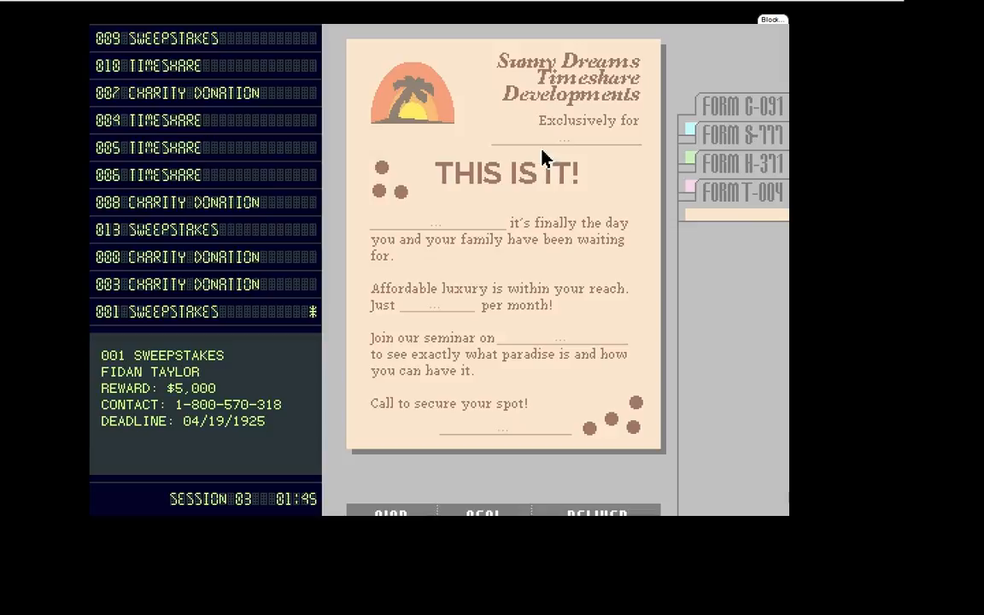
{"action": "left_click", "coordinate": [436, 305]}
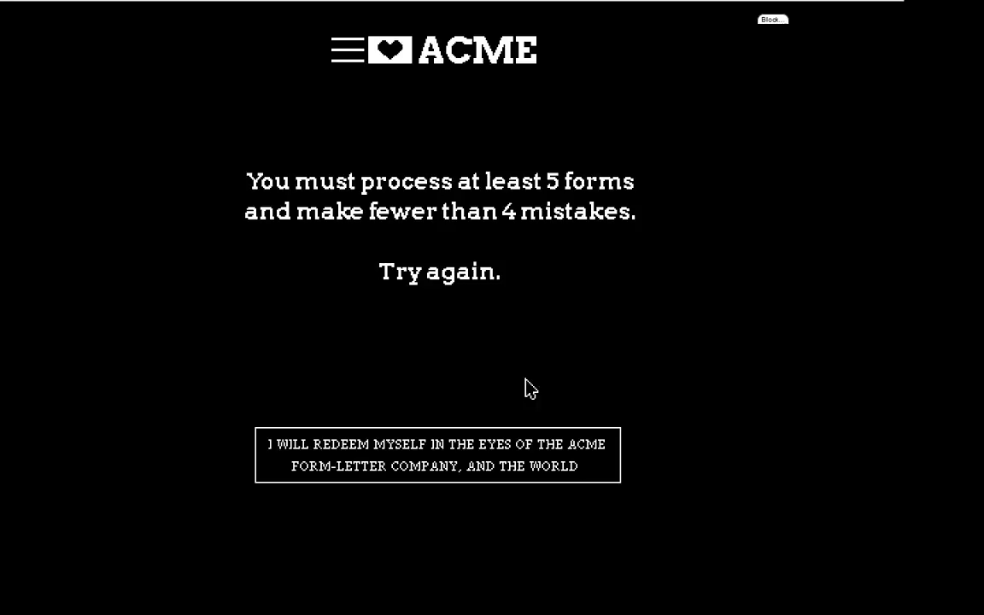
Restart session 03 with 'I will redeem myself'
{"action": "left_click", "coordinate": [437, 453]}
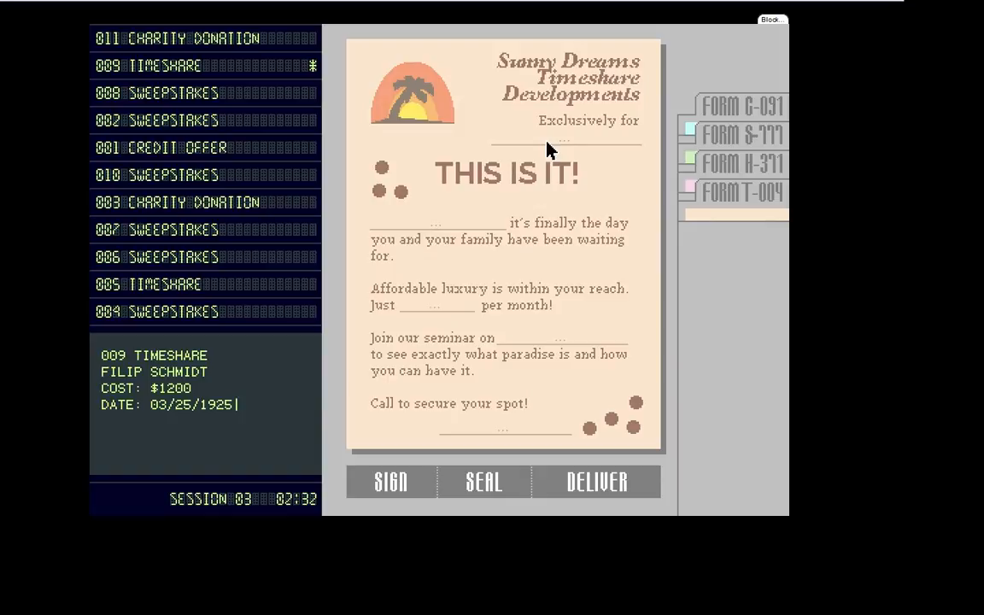
{"action": "left_click", "coordinate": [563, 136]}
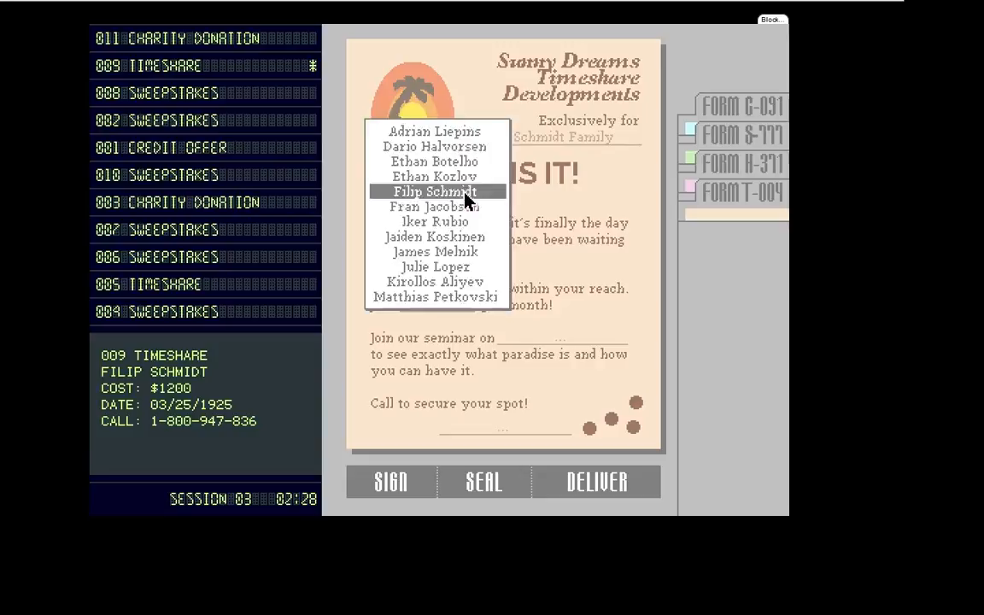
{"action": "left_click", "coordinate": [434, 191]}
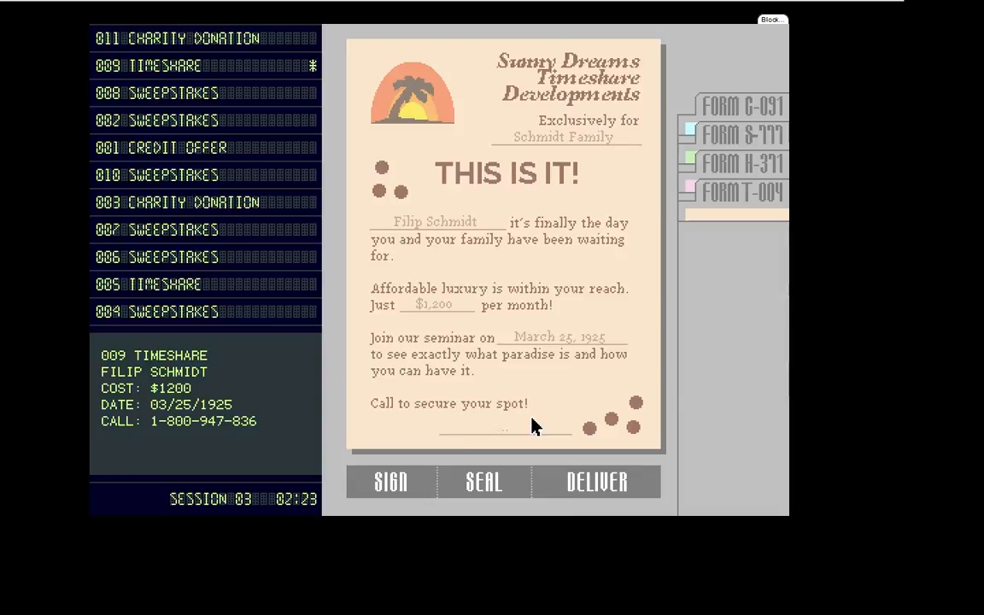
{"action": "left_click", "coordinate": [596, 482]}
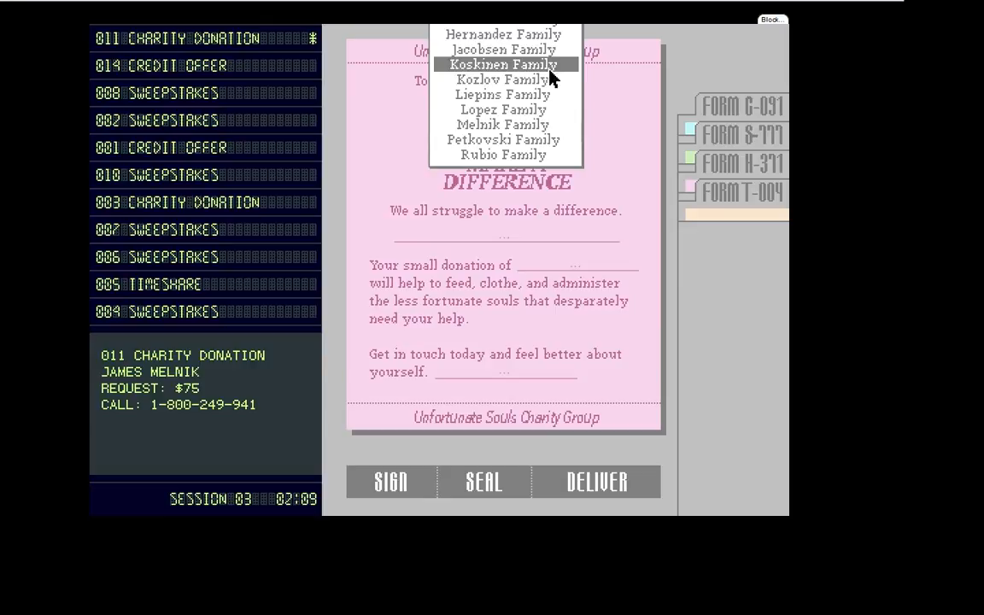
{"action": "left_click", "coordinate": [502, 124]}
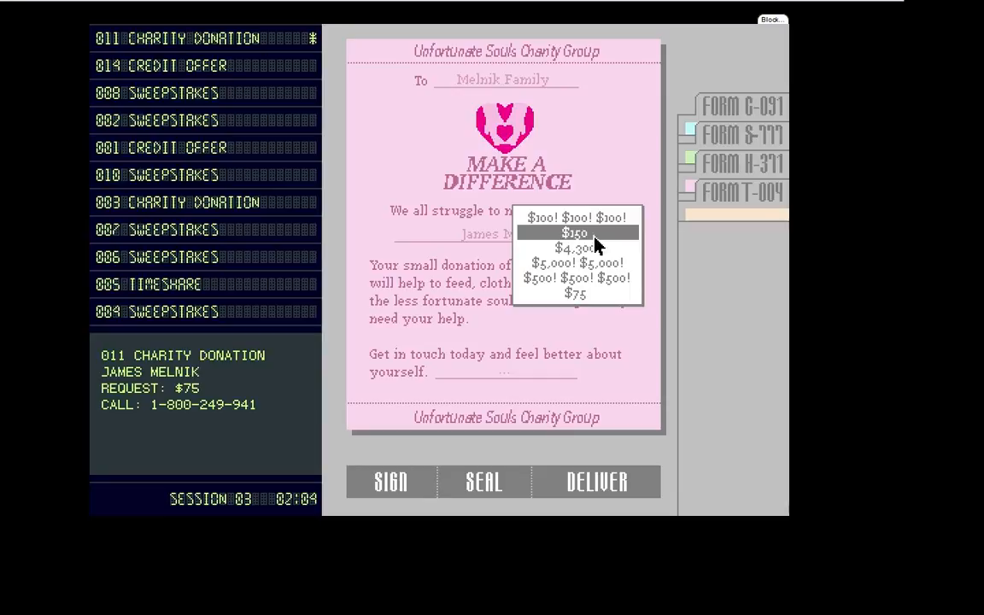
{"action": "left_click", "coordinate": [575, 292]}
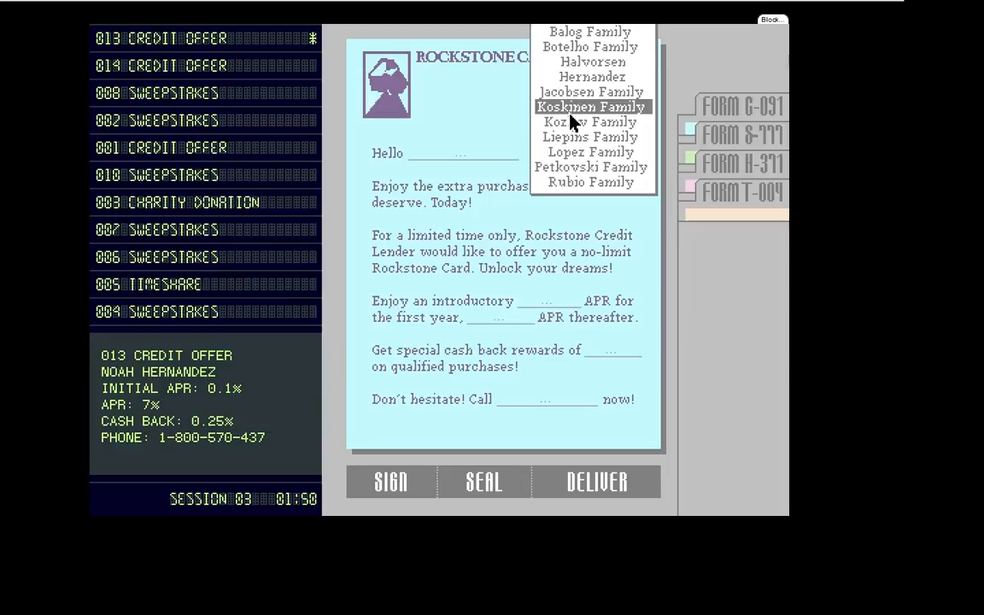
Address the Rockstone credit offer to Hernandez and choose its phone number
{"action": "left_click", "coordinate": [592, 76]}
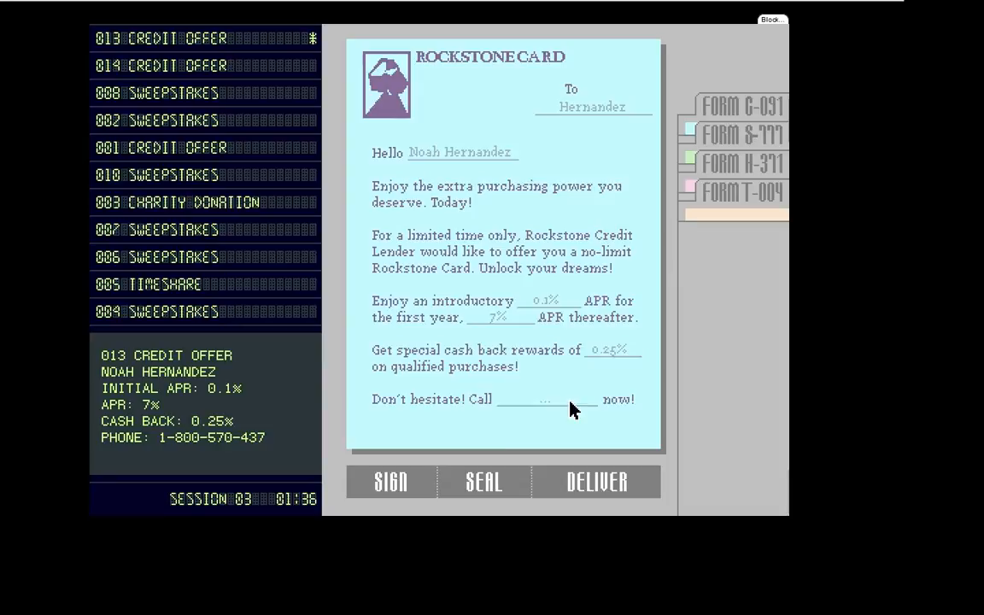
{"action": "left_click", "coordinate": [596, 482]}
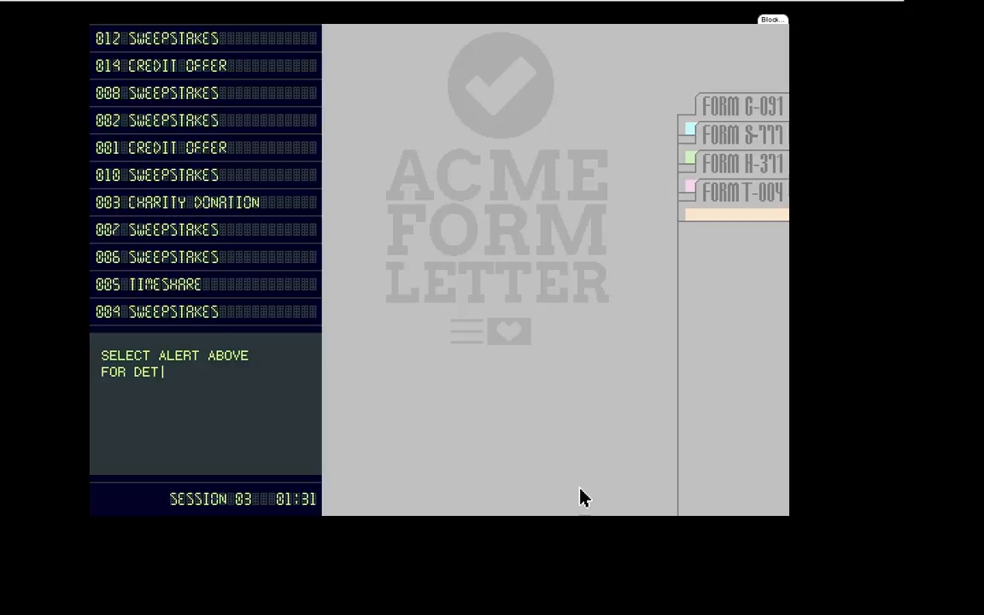
Fill the winner's name and phone number for sweepstakes alert 012 and deliver it
{"action": "left_click", "coordinate": [170, 38]}
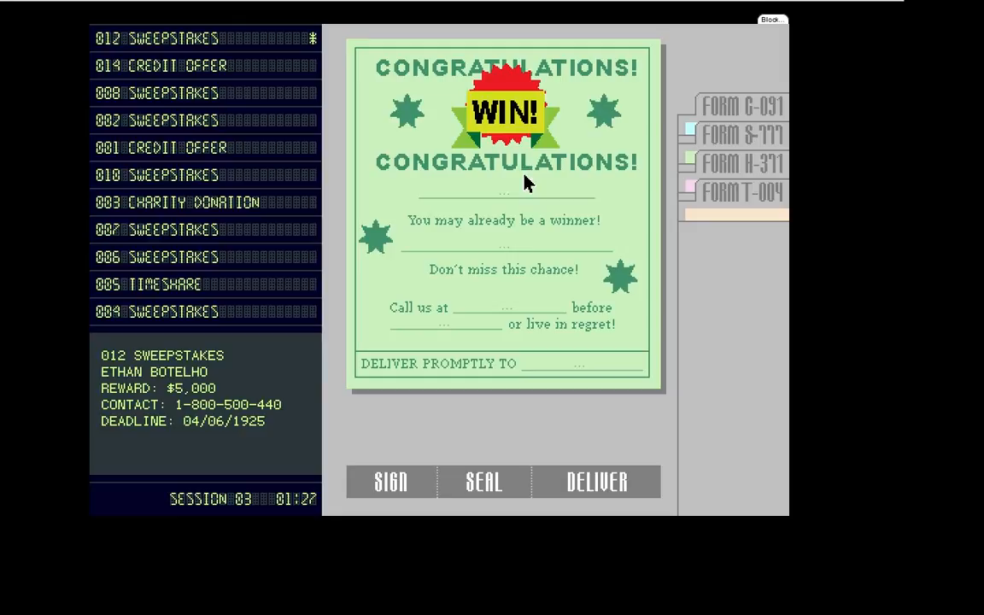
{"action": "left_click", "coordinate": [504, 308]}
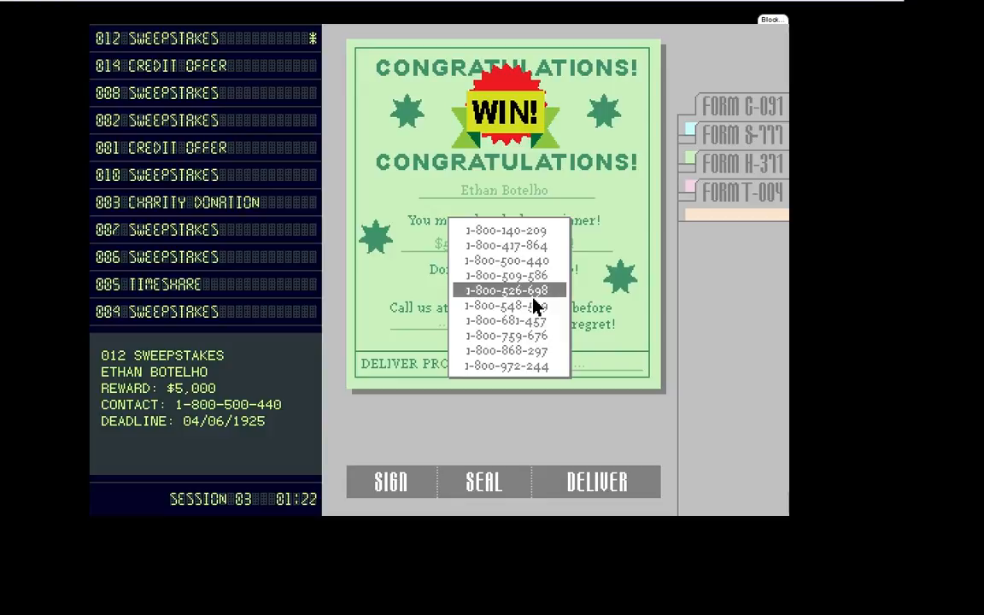
{"action": "left_click", "coordinate": [505, 259]}
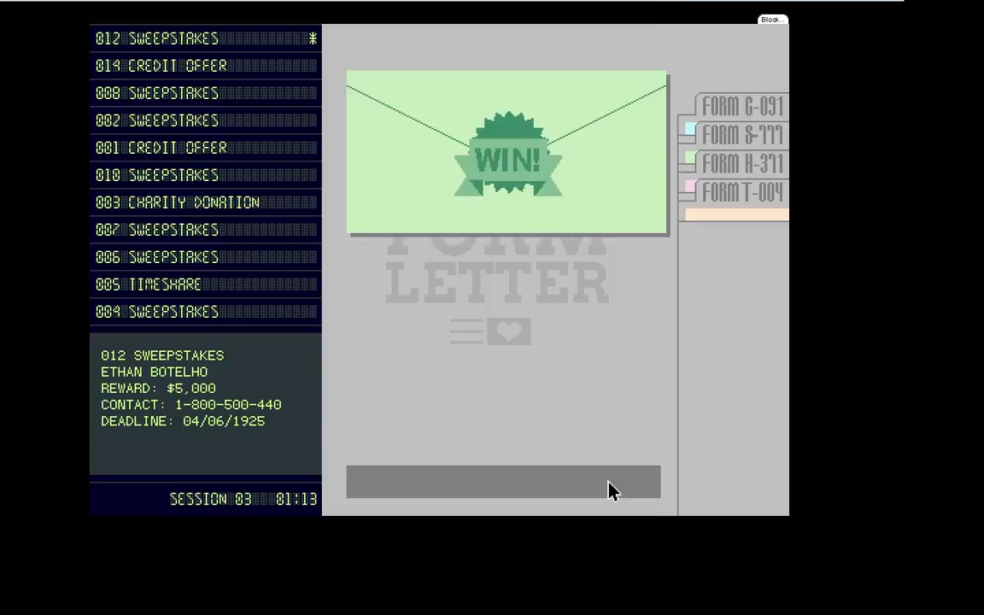
{"action": "left_click", "coordinate": [175, 65]}
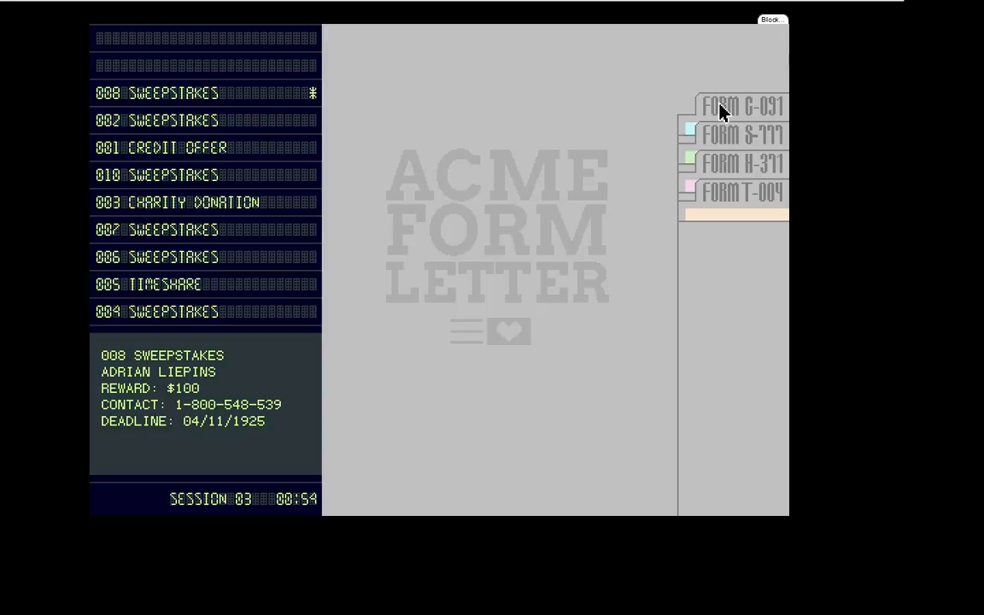
Fill alert 008's sweepstakes letter with reward, contact number and reward line
{"action": "left_click", "coordinate": [742, 105]}
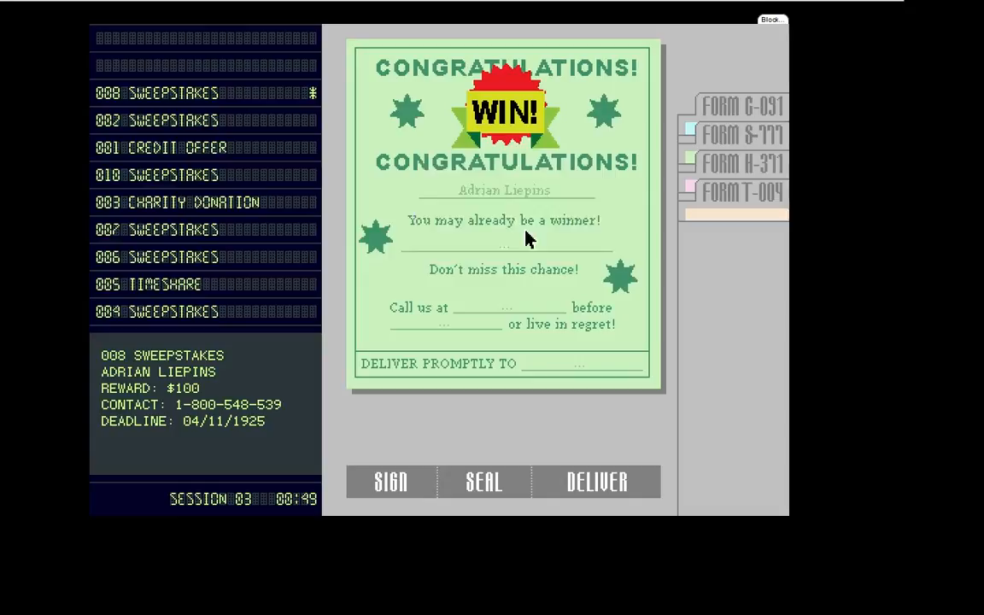
{"action": "left_click", "coordinate": [504, 307]}
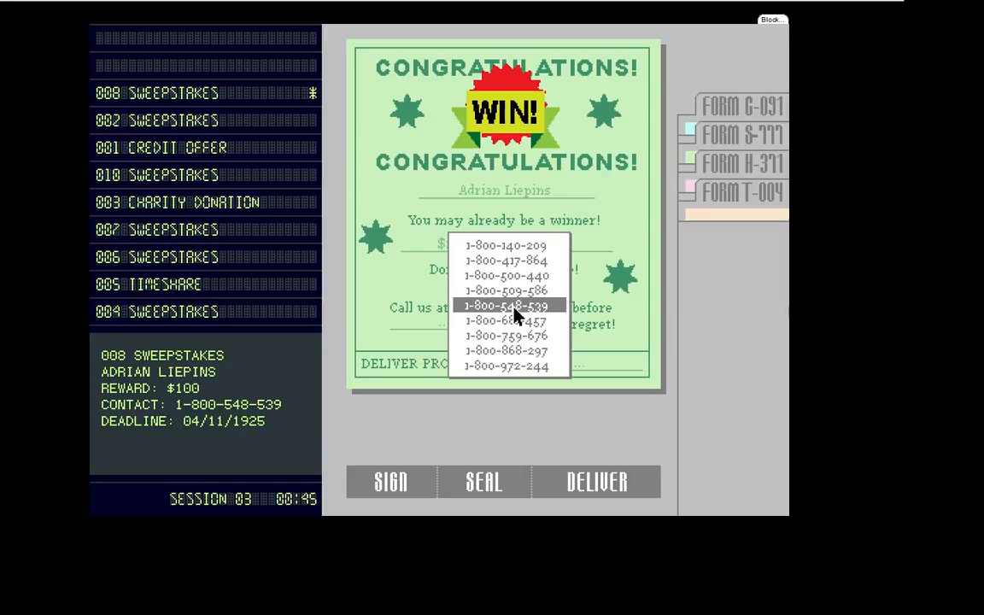
{"action": "left_click", "coordinate": [506, 305]}
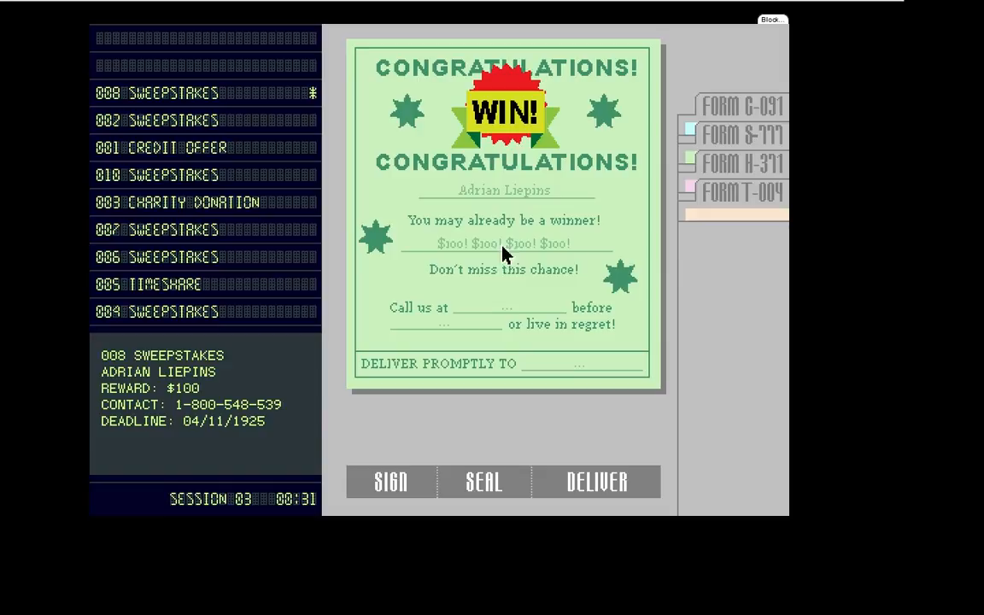
{"action": "left_click", "coordinate": [578, 363]}
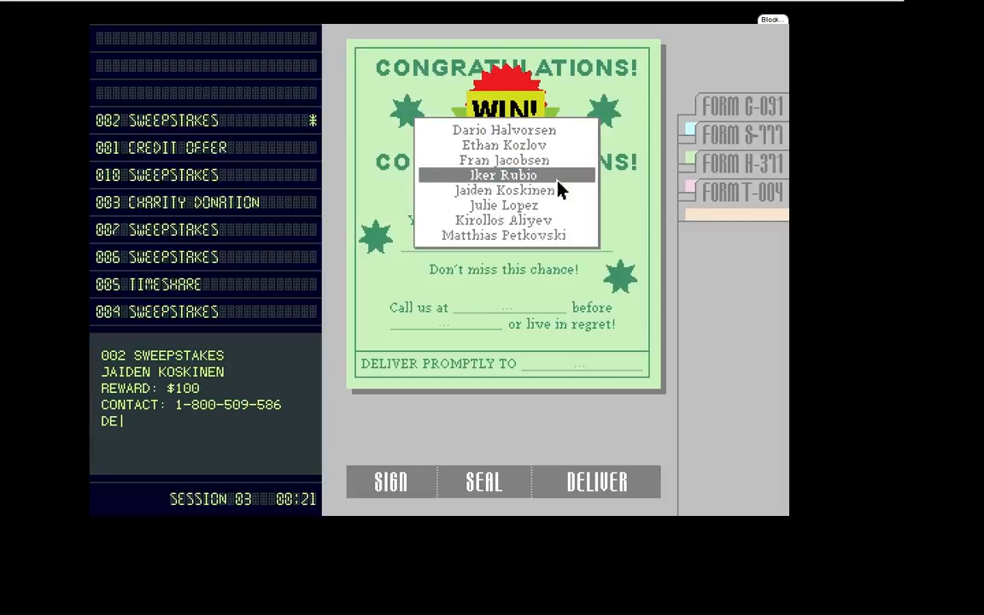
Choose the recipient name on the alert 002 sweepstakes letter
{"action": "left_click", "coordinate": [504, 189]}
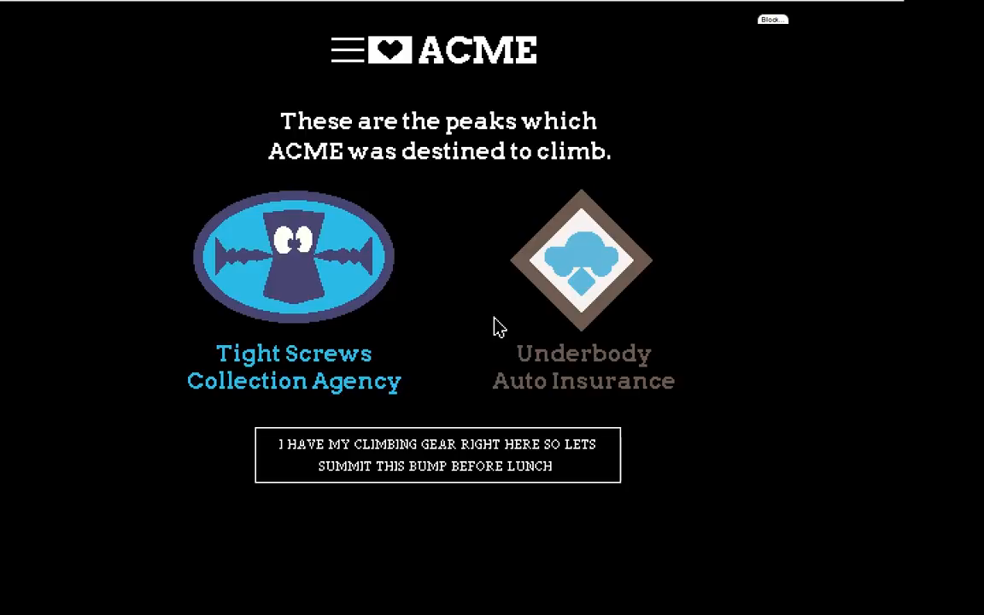
{"action": "mouse_move", "coordinate": [523, 306]}
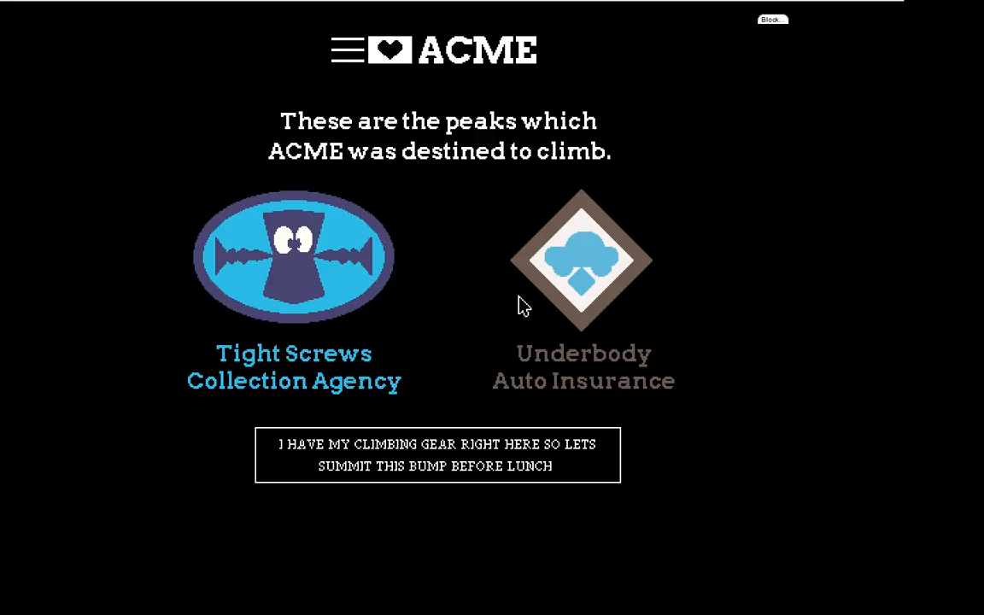
Continue to session 04 with 'I have my climbing gear right here'
{"action": "left_click", "coordinate": [437, 455]}
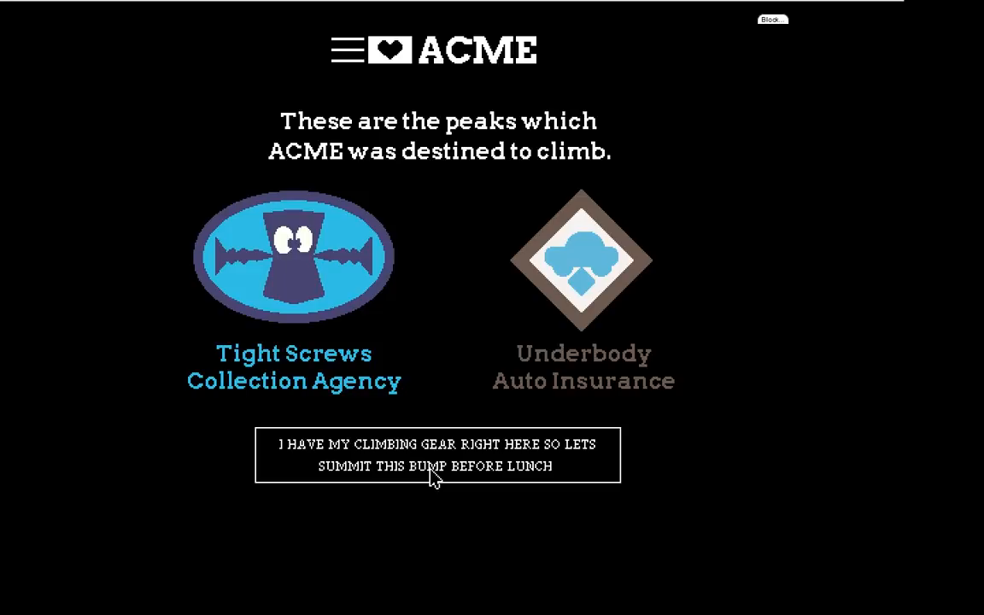
{"action": "left_click", "coordinate": [438, 455]}
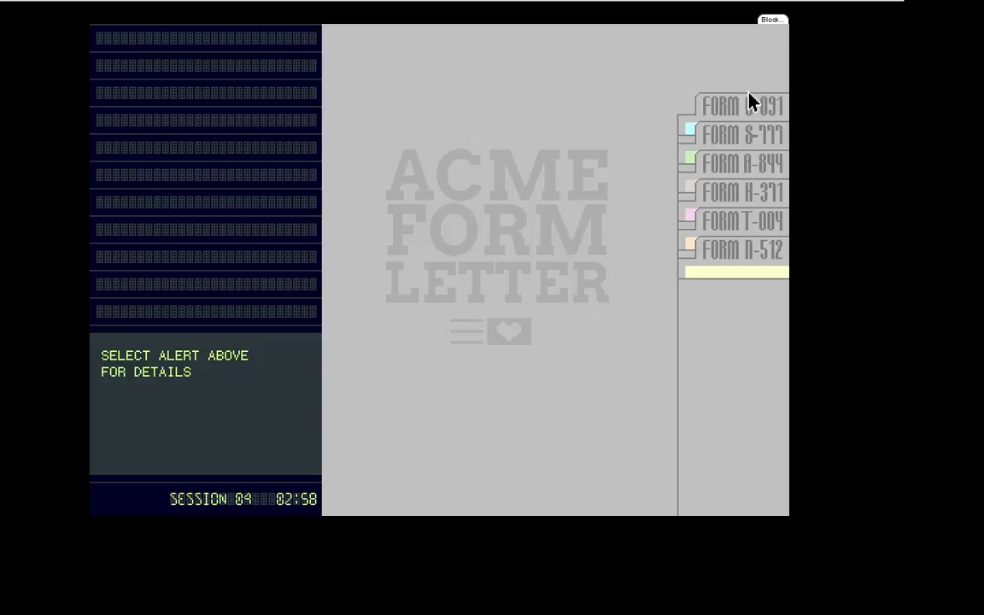
Fill alert 000's Tight Screws notice with the debtor's name and April 6, 1925 deadline
{"action": "left_click", "coordinate": [740, 192]}
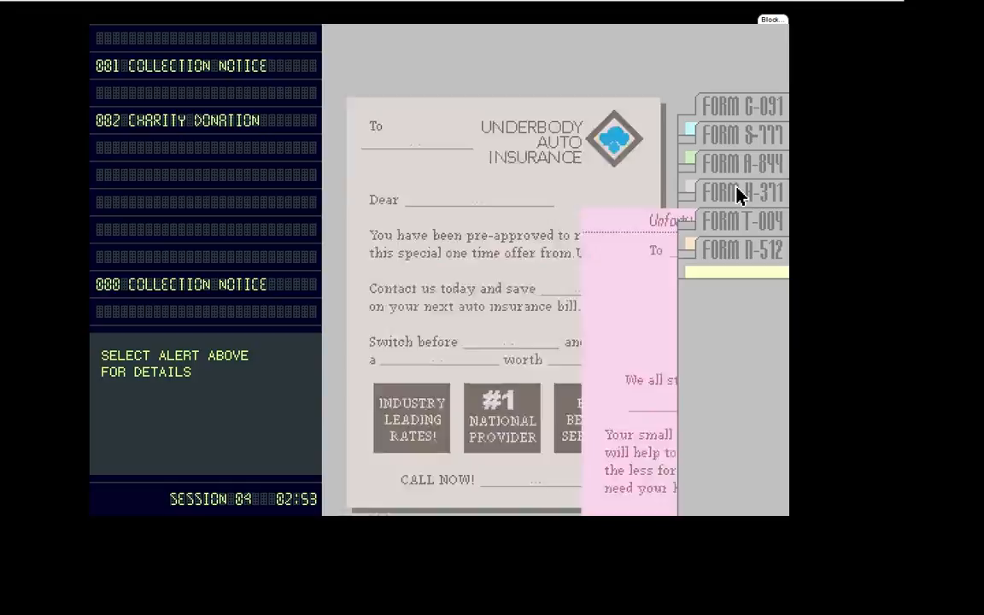
{"action": "left_click", "coordinate": [205, 284]}
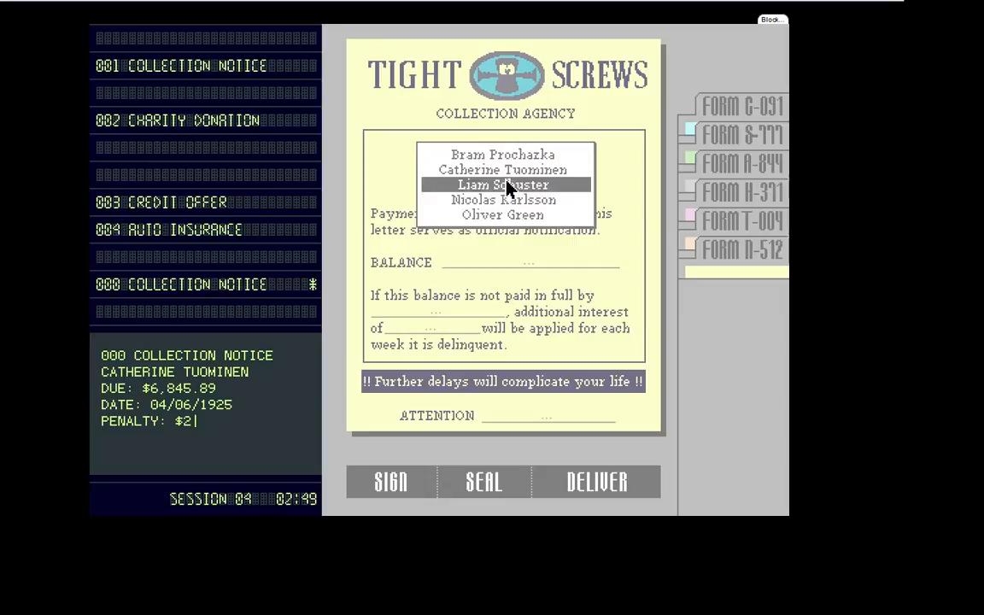
{"action": "left_click", "coordinate": [503, 169]}
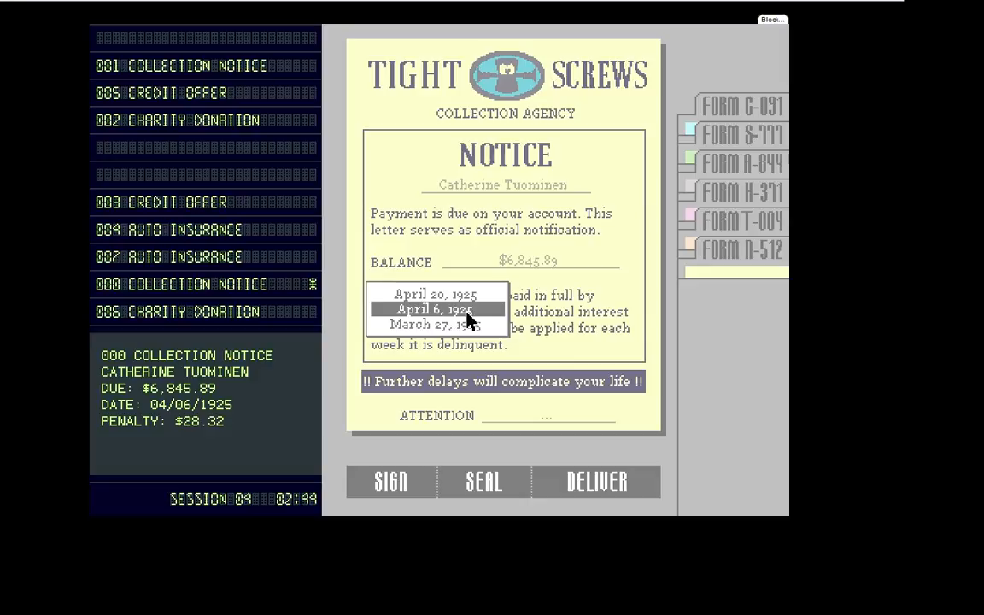
{"action": "left_click", "coordinate": [437, 308]}
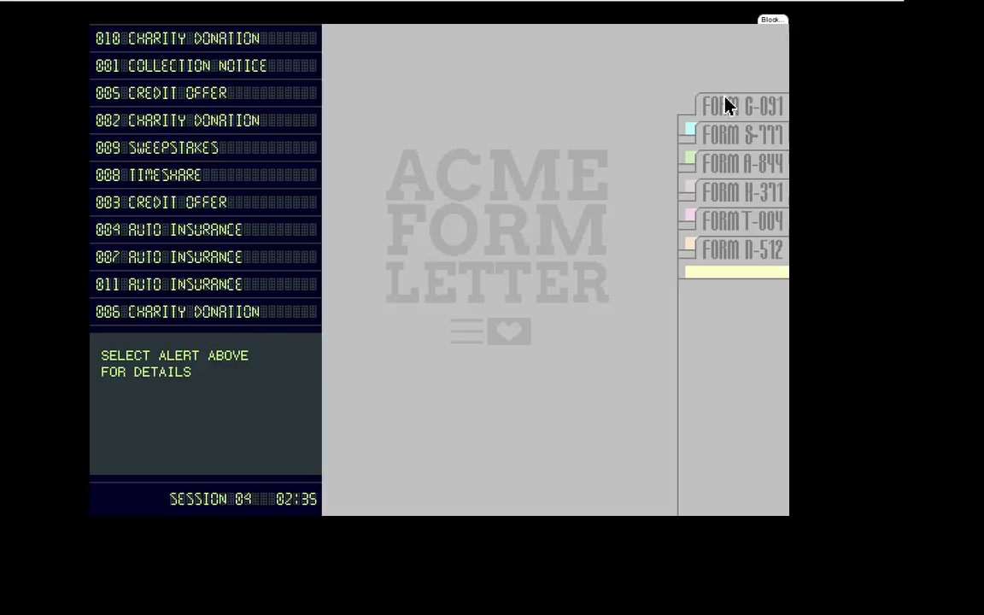
Start alert 010's charity letter, choosing the $100 amount and call-in number
{"action": "left_click", "coordinate": [180, 37]}
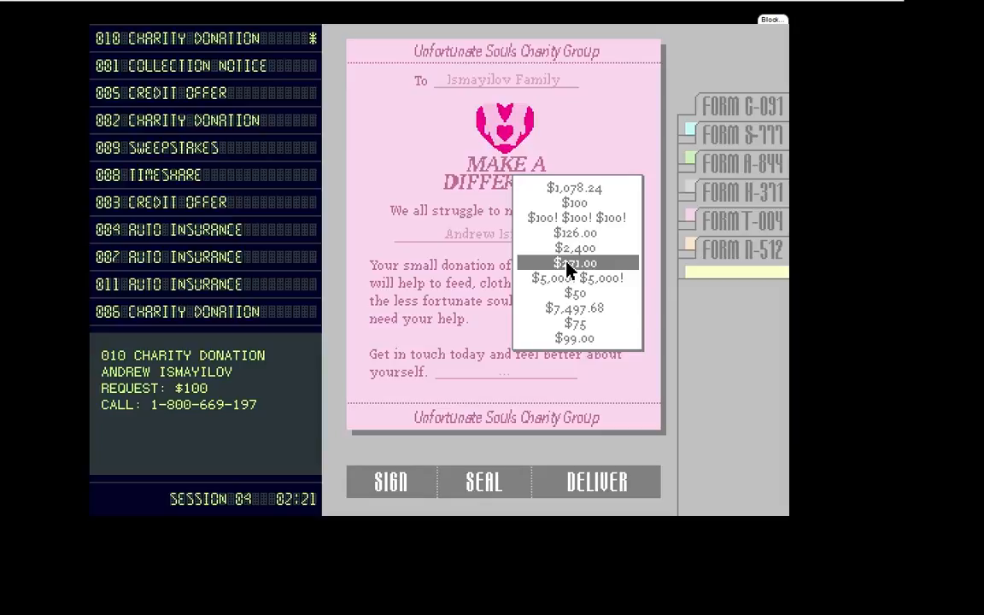
{"action": "left_click", "coordinate": [574, 262]}
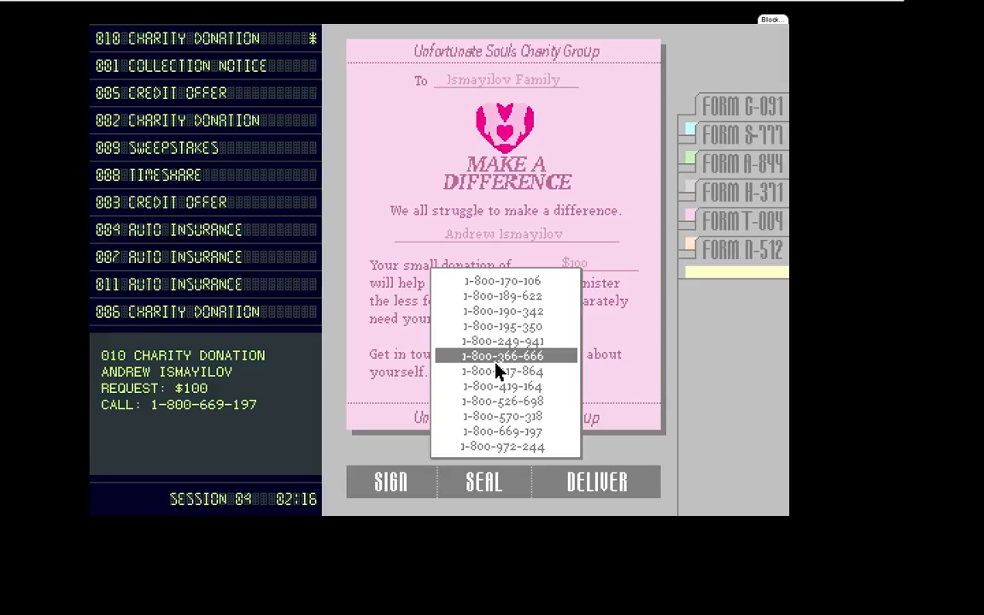
{"action": "left_click", "coordinate": [391, 482]}
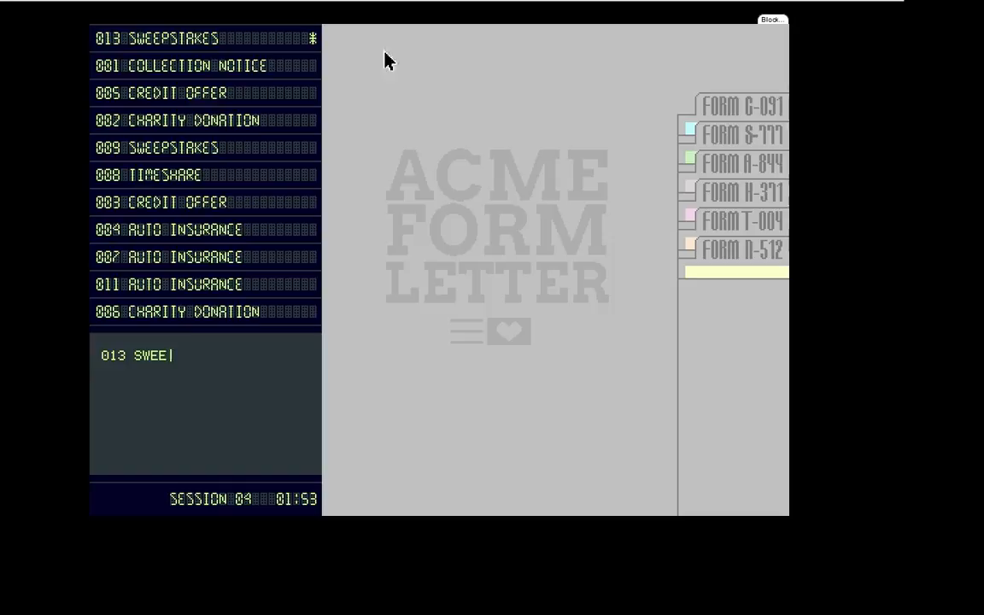
Set alert 012's notice deadline to April 4, 1925 and weekly interest to $17.95
{"action": "left_click", "coordinate": [175, 38]}
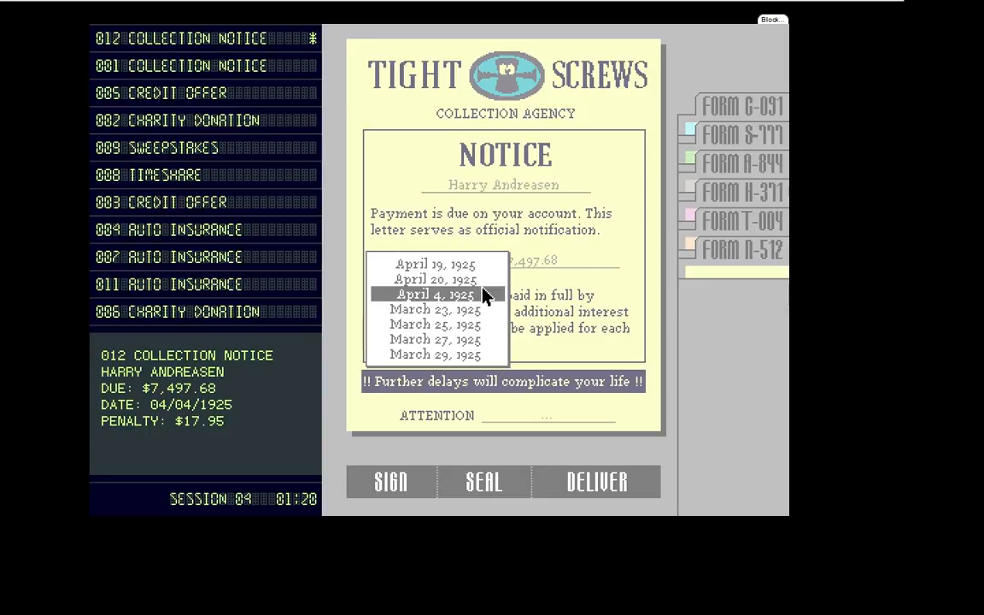
{"action": "left_click", "coordinate": [434, 293]}
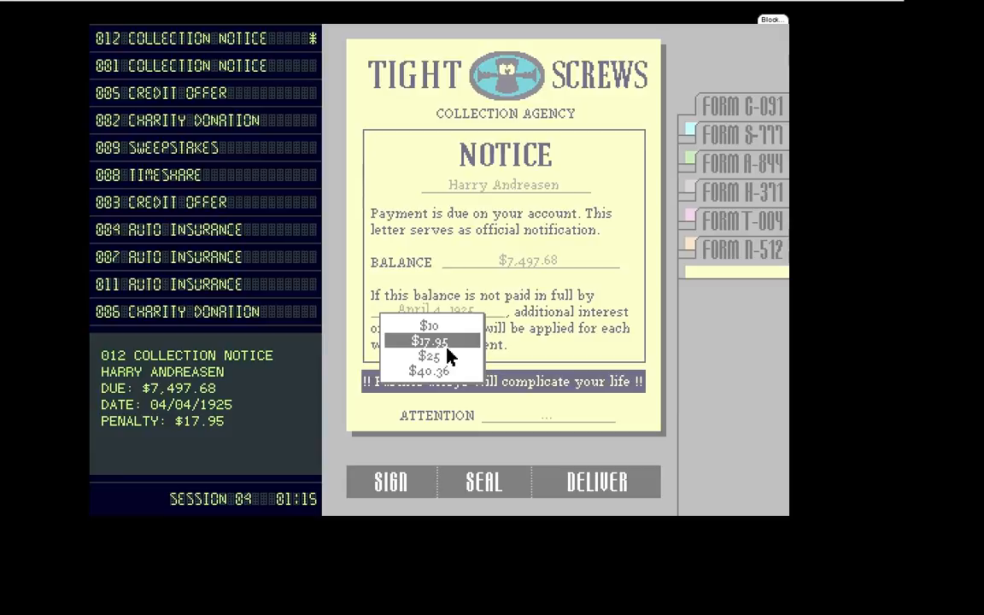
{"action": "left_click", "coordinate": [429, 341]}
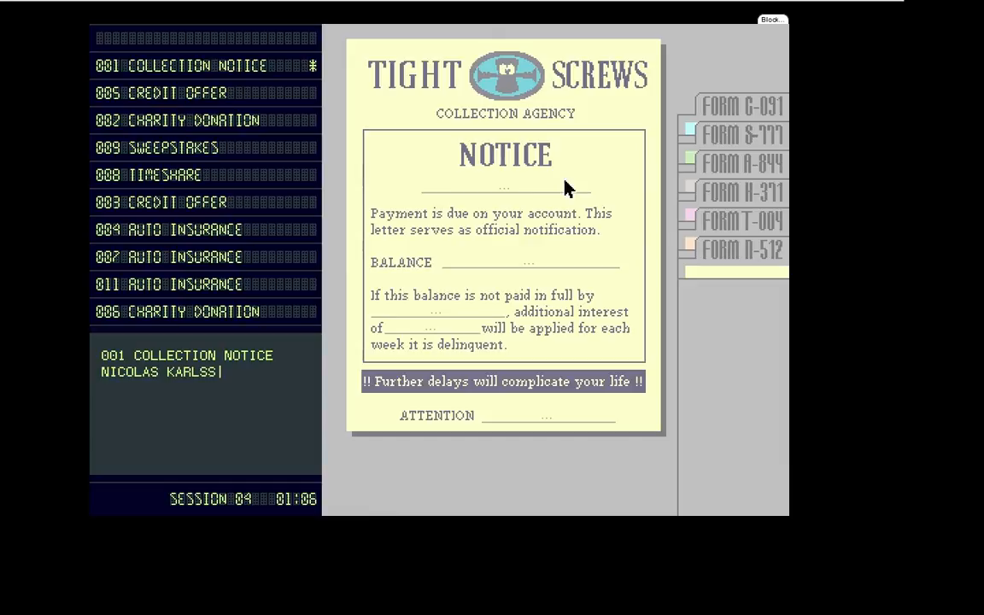
Fill the alert 001 notice's name and interest blanks ($1,078.24 balance, March 27, 1925 deadline)
{"action": "left_click", "coordinate": [528, 262]}
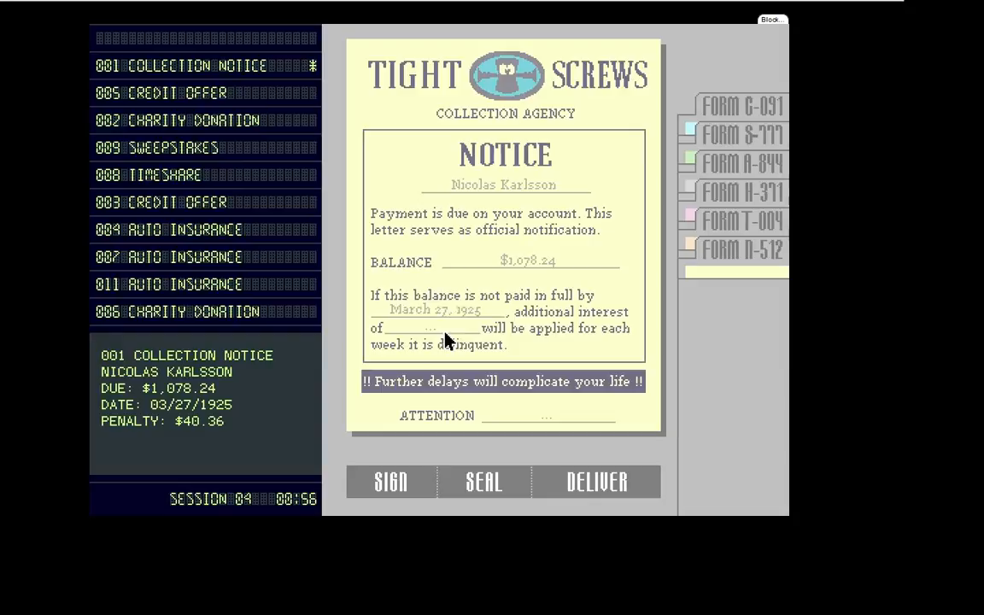
{"action": "left_click", "coordinate": [391, 482]}
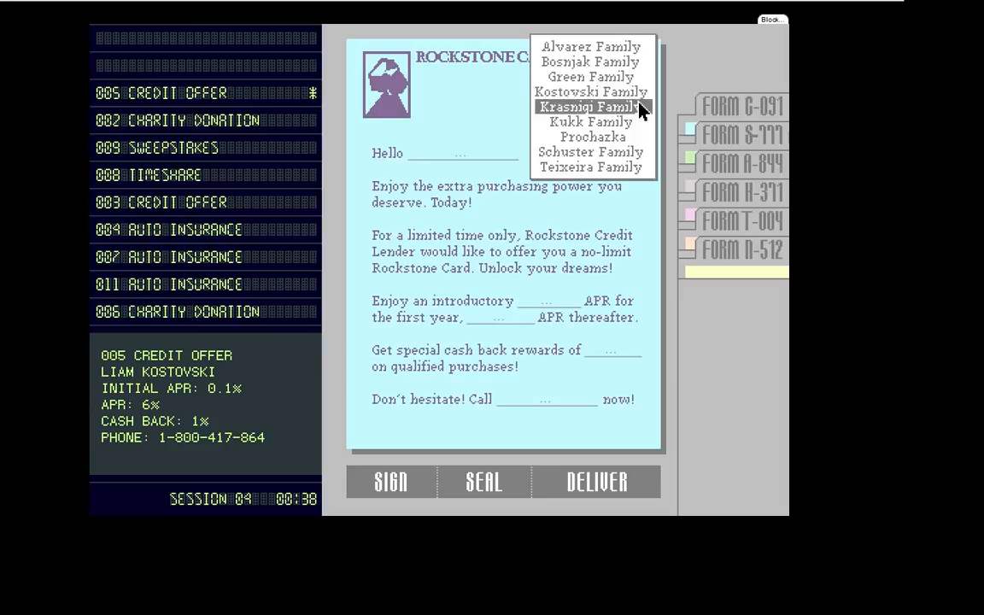
Give alert 005's Rockstone Card offer its family, 0.1% APR and cash back, then seal and send it
{"action": "left_click", "coordinate": [591, 92]}
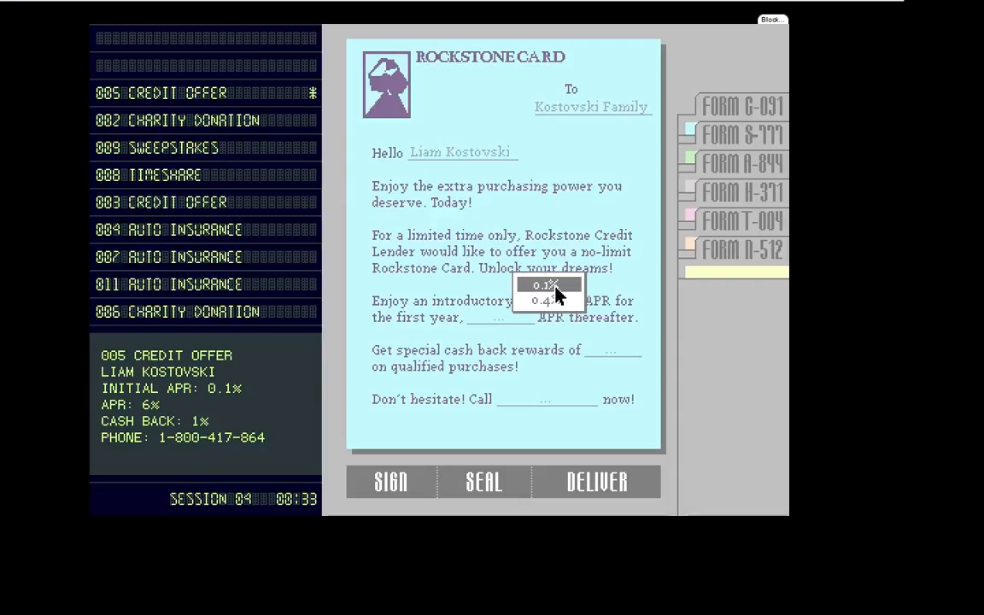
{"action": "left_click", "coordinate": [544, 284]}
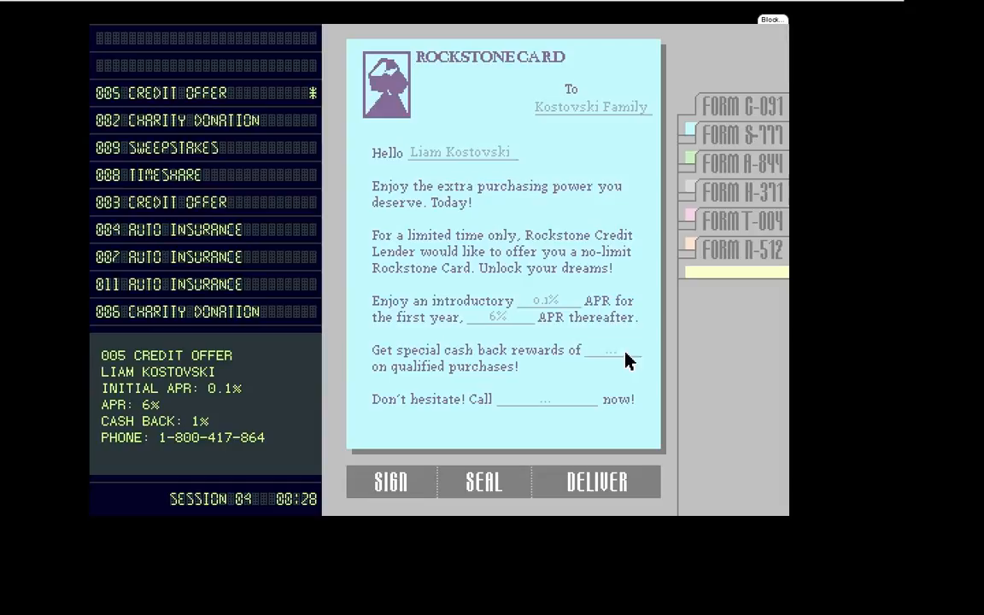
{"action": "left_click", "coordinate": [390, 481]}
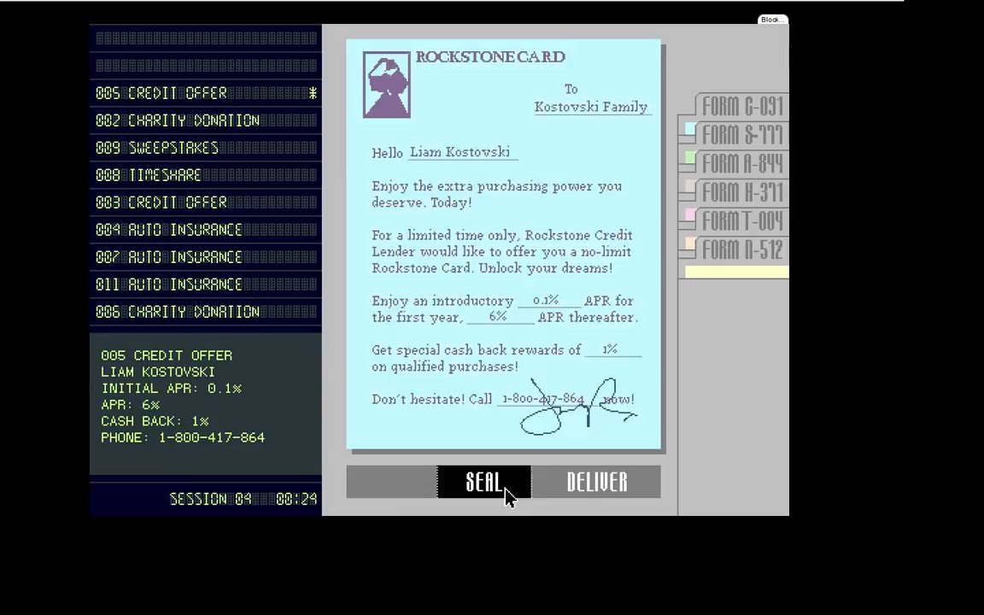
{"action": "left_click", "coordinate": [483, 481]}
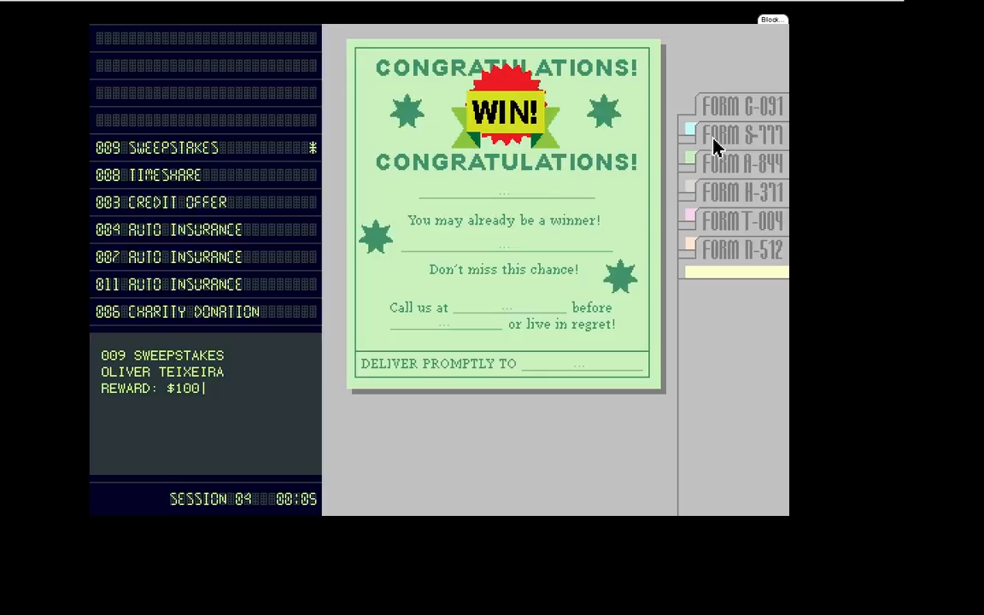
{"action": "left_click", "coordinate": [504, 307]}
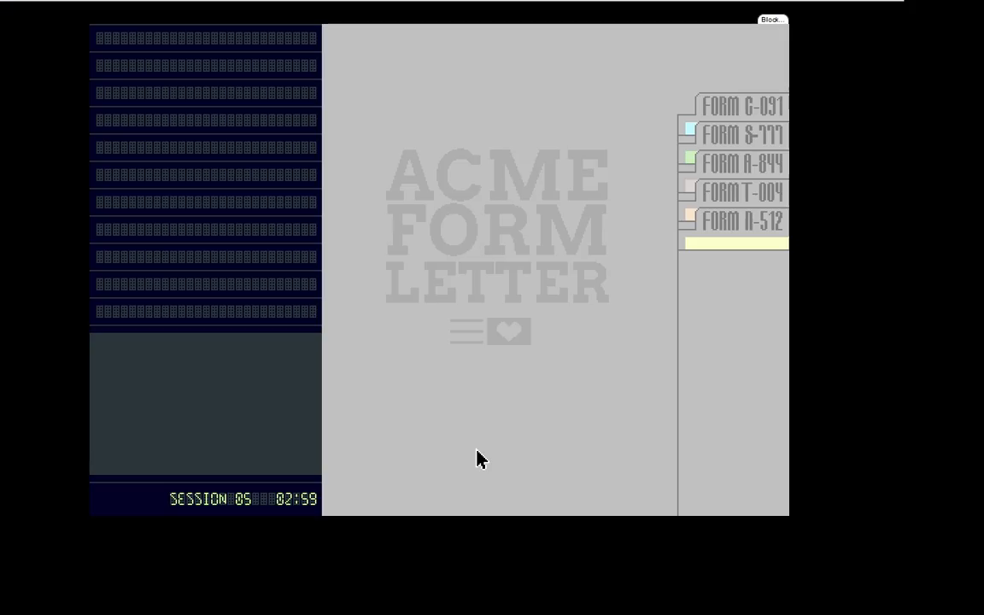
Select alert 000 and choose the winner's name on the $5,000 sweepstakes letter
{"action": "type", "text": "SELECT"}
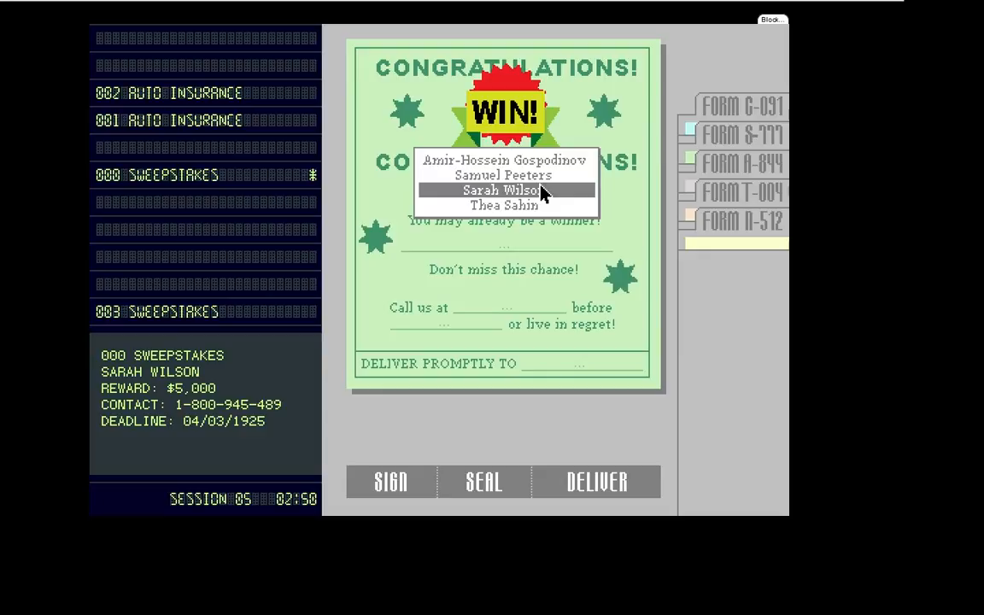
{"action": "left_click", "coordinate": [503, 189]}
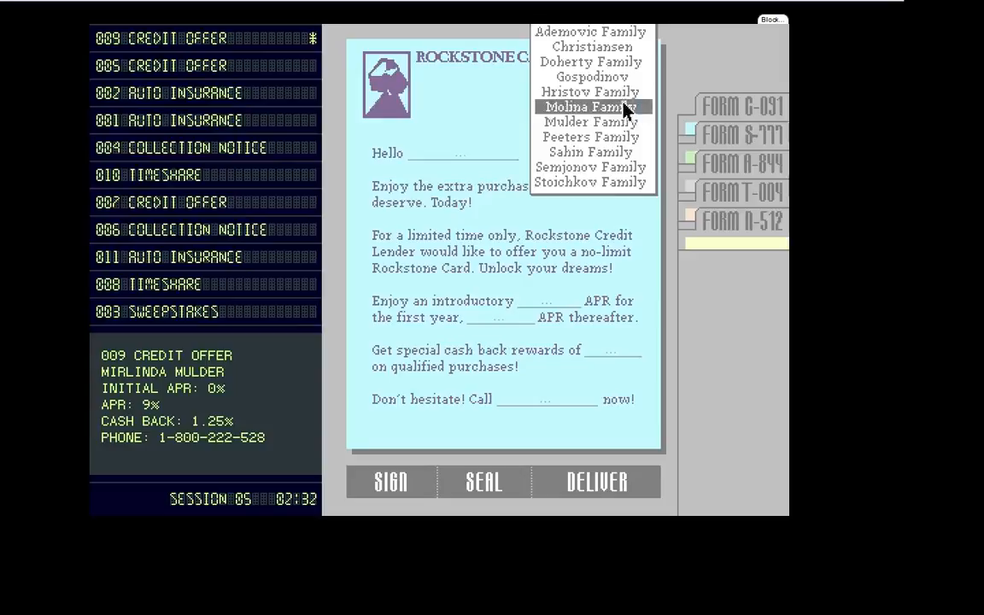
Fill the 009 Rockstone Card offer's family, ongoing APR and phone number, then deliver it
{"action": "left_click", "coordinate": [587, 121]}
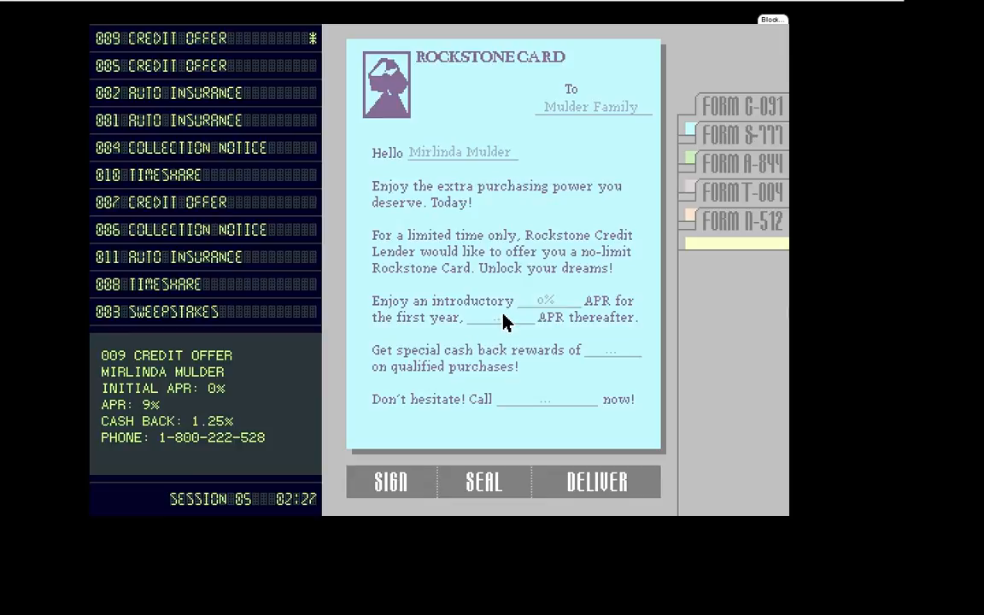
{"action": "left_click", "coordinate": [542, 399]}
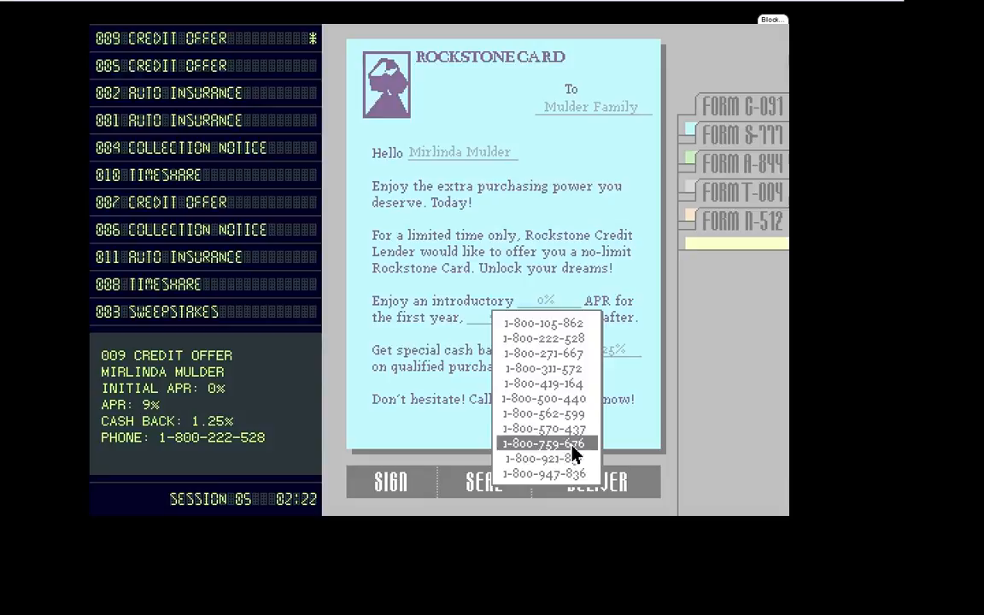
{"action": "left_click", "coordinate": [205, 37]}
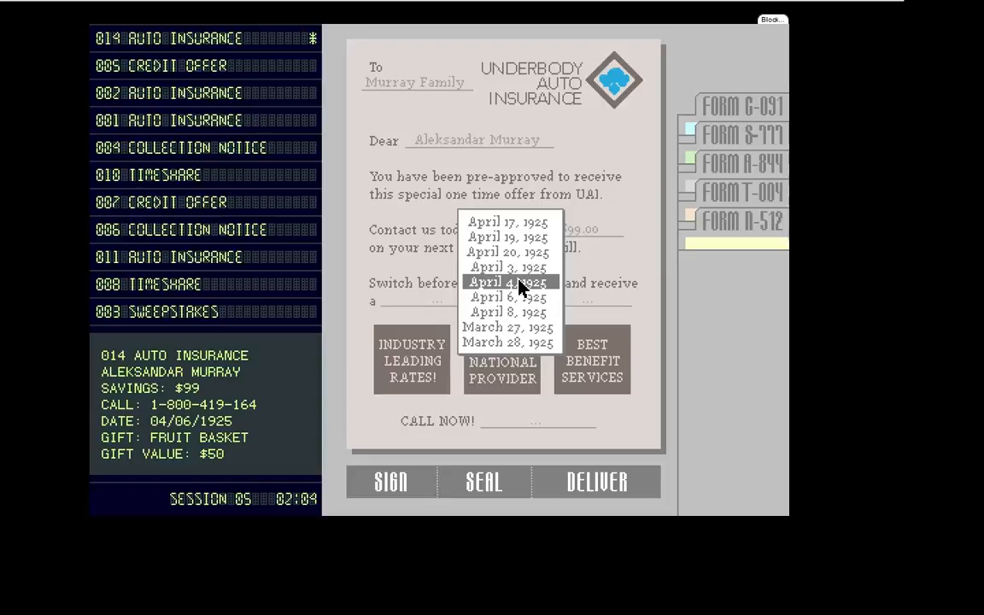
Set the Underbody Auto Insurance letter's switch-by date to April 6, 1925 and its gift value
{"action": "left_click", "coordinate": [506, 282]}
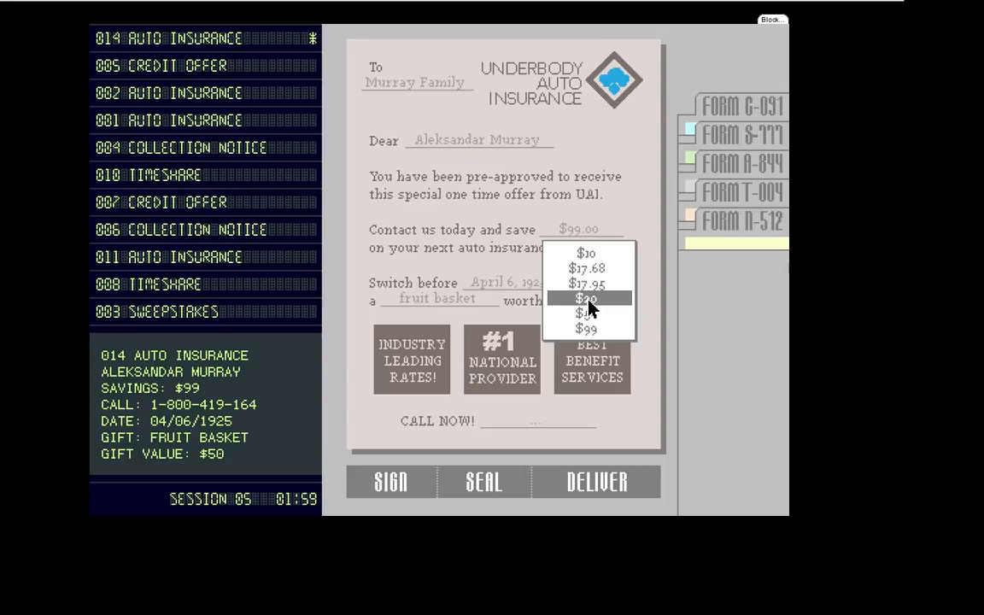
{"action": "left_click", "coordinate": [587, 298]}
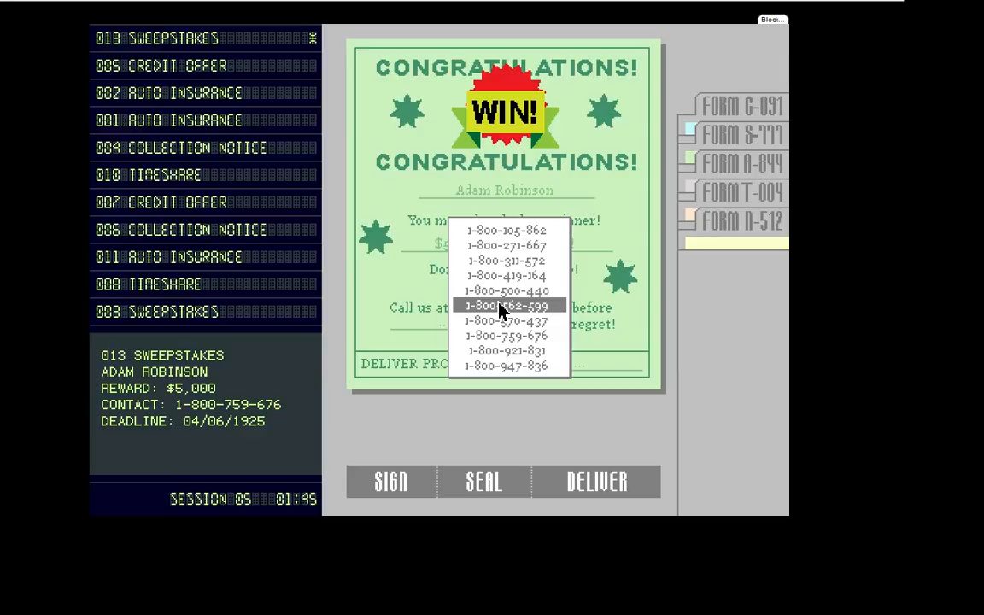
Fill the 013 sweepstakes letter's contact number and Deliver Promptly To line, then deliver it
{"action": "left_click", "coordinate": [506, 336]}
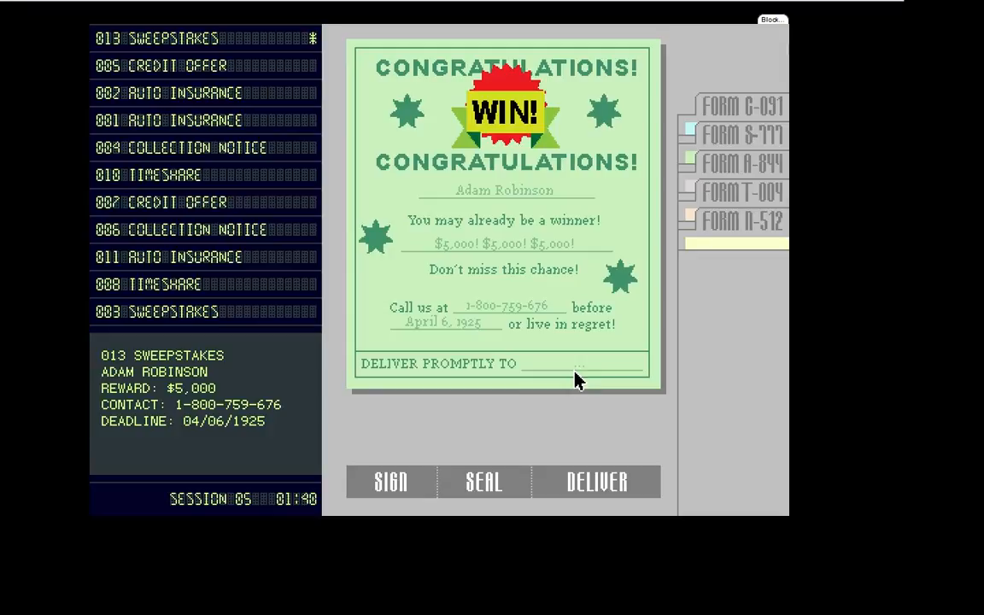
{"action": "left_click", "coordinate": [596, 482]}
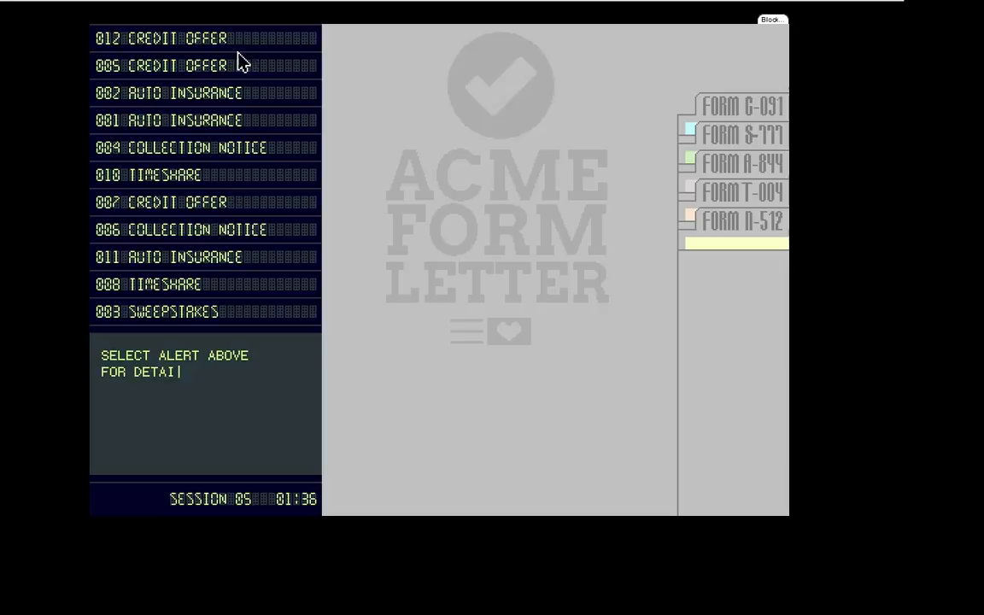
{"action": "left_click", "coordinate": [205, 38]}
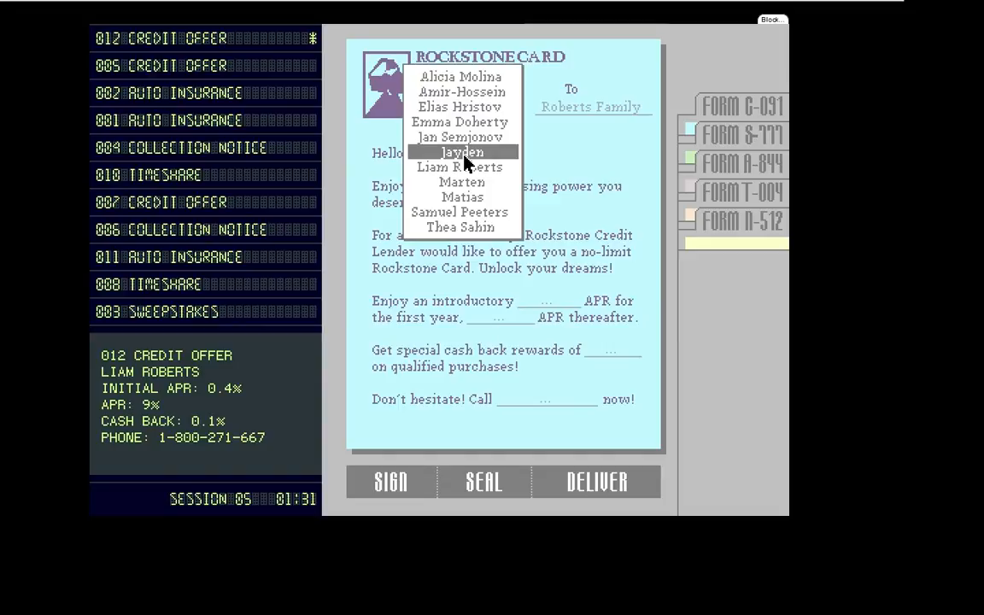
{"action": "left_click", "coordinate": [459, 166]}
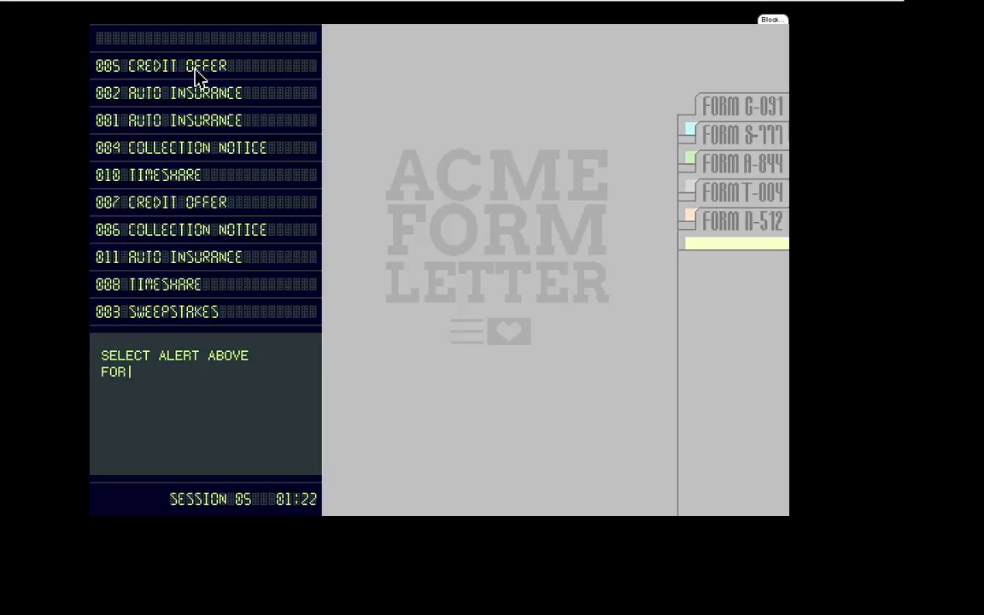
{"action": "left_click", "coordinate": [163, 64]}
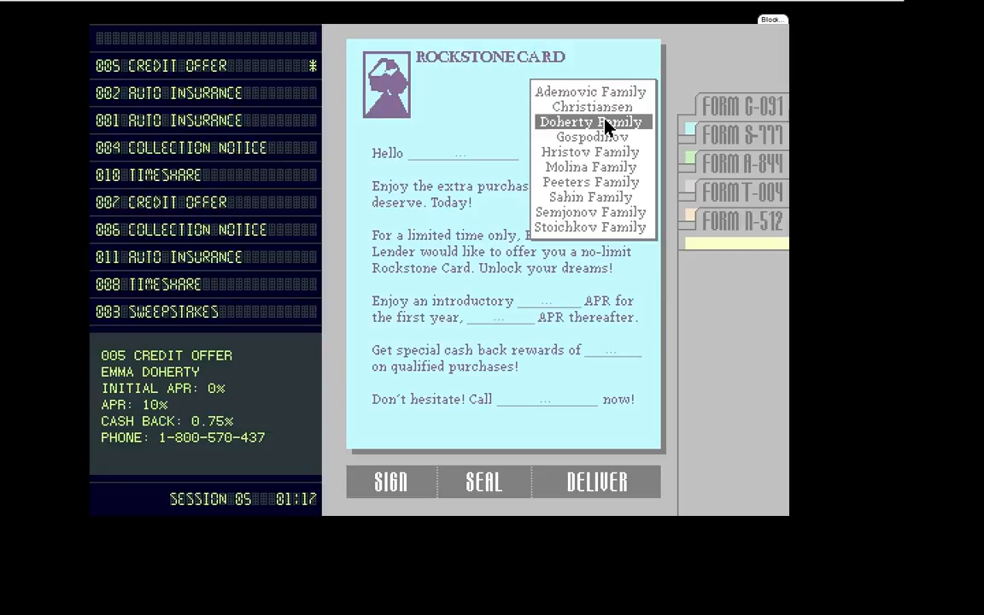
{"action": "left_click", "coordinate": [592, 121]}
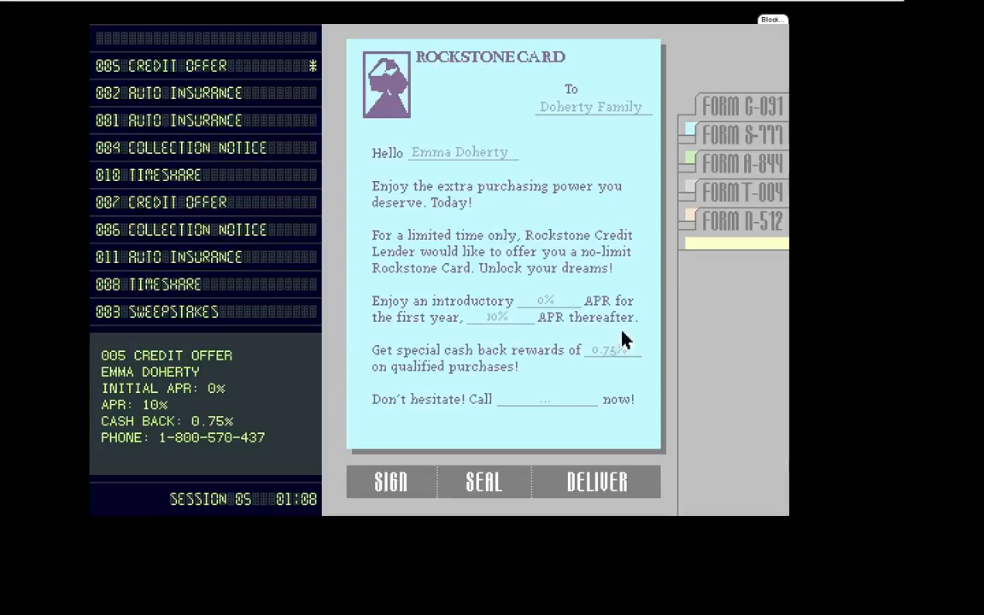
{"action": "left_click", "coordinate": [597, 482]}
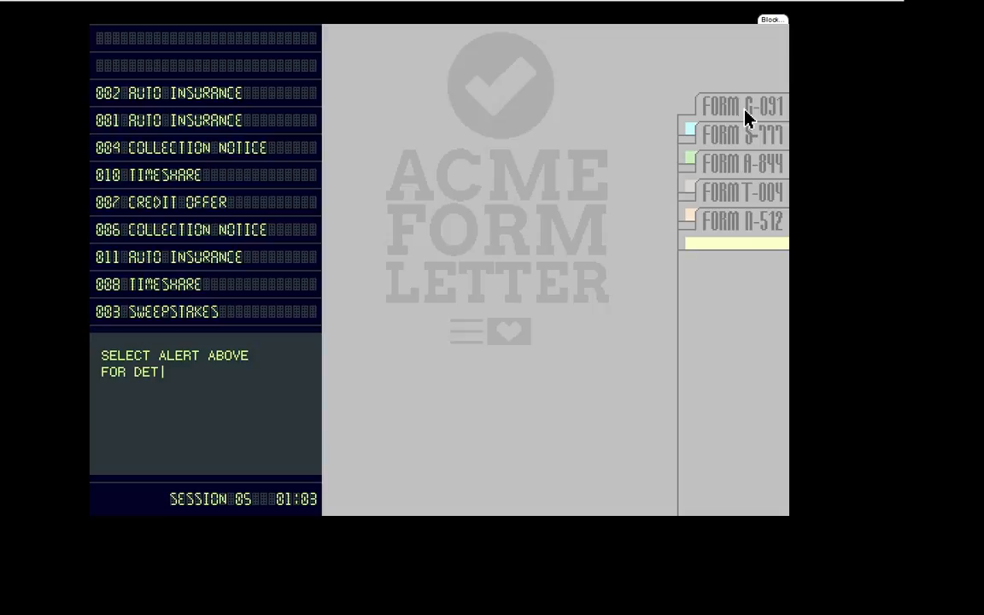
Fill family, gift card and phone on auto insurance alerts 002 and 001 and deliver both
{"action": "left_click", "coordinate": [170, 92]}
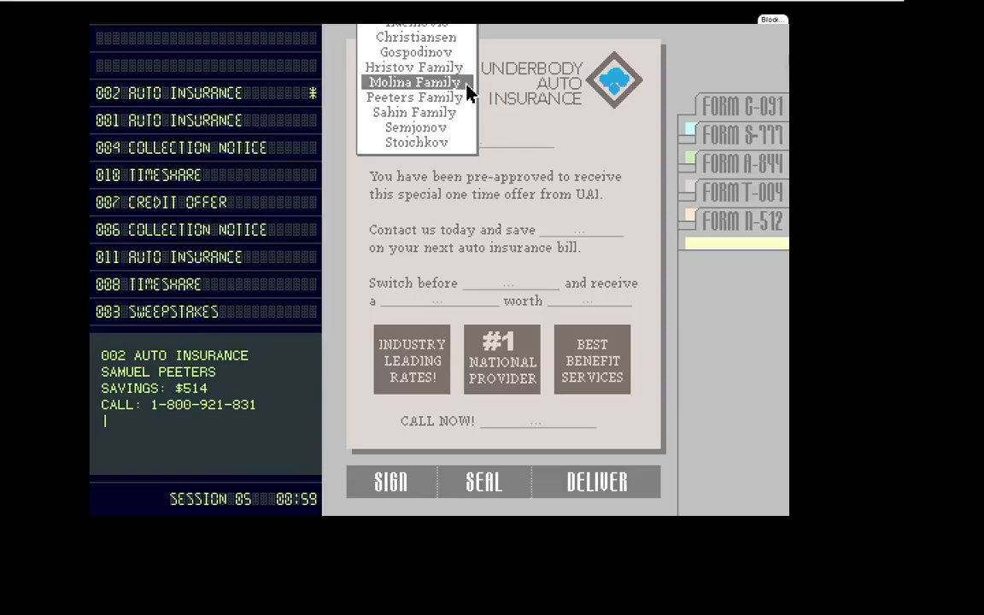
{"action": "left_click", "coordinate": [414, 96]}
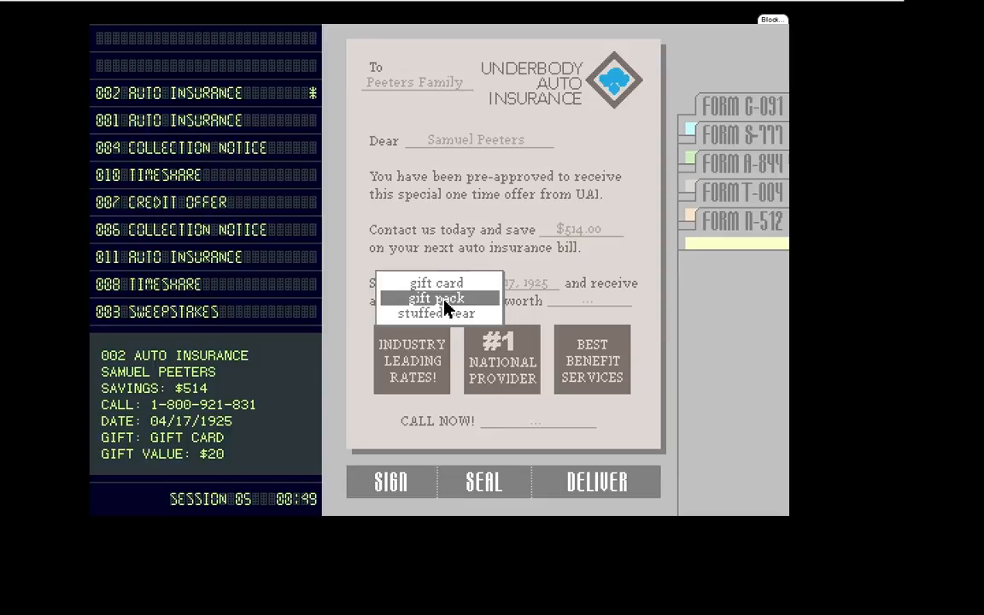
{"action": "left_click", "coordinate": [436, 282]}
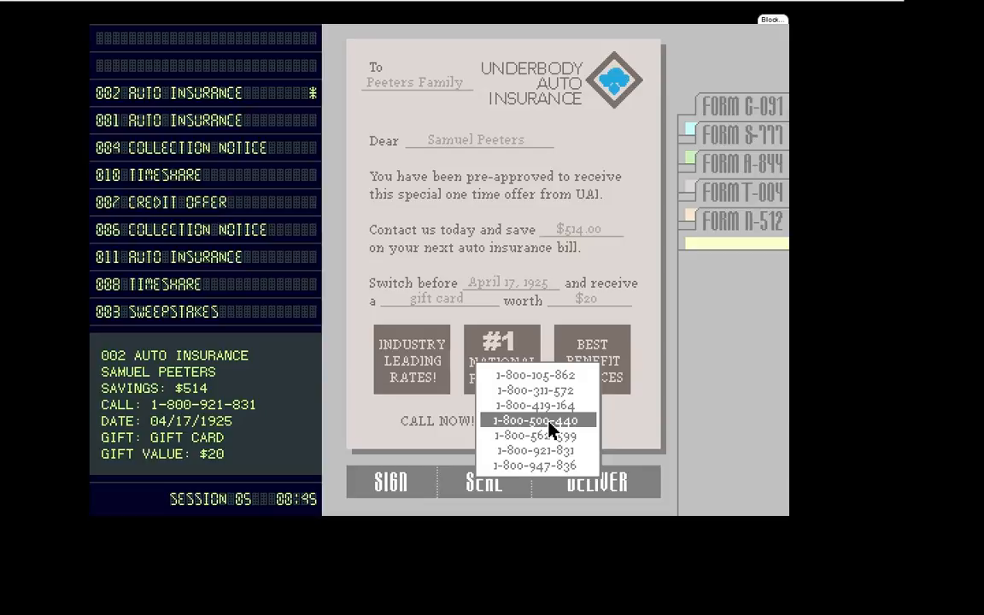
{"action": "left_click", "coordinate": [535, 419]}
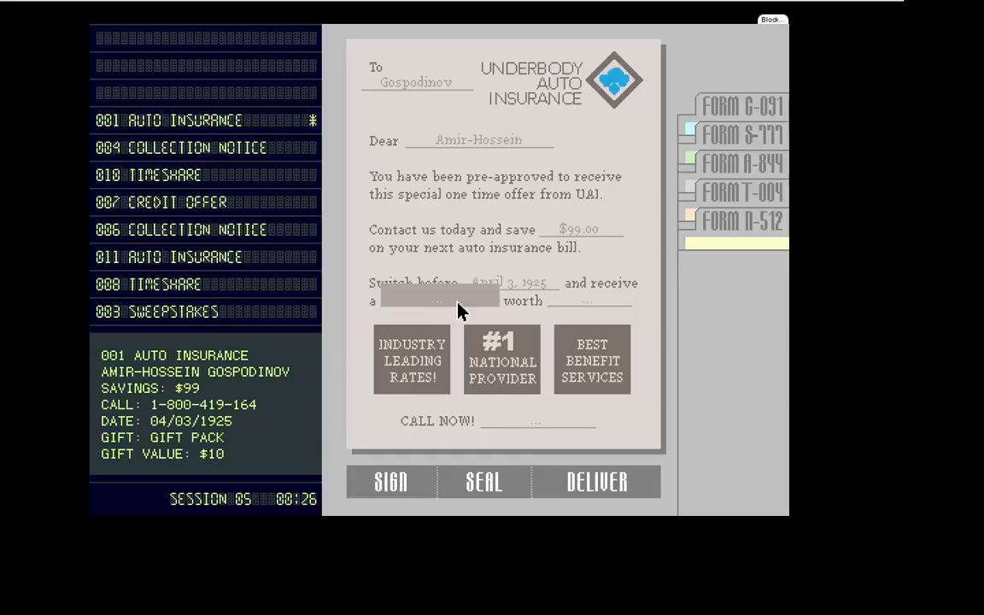
{"action": "left_click", "coordinate": [538, 421]}
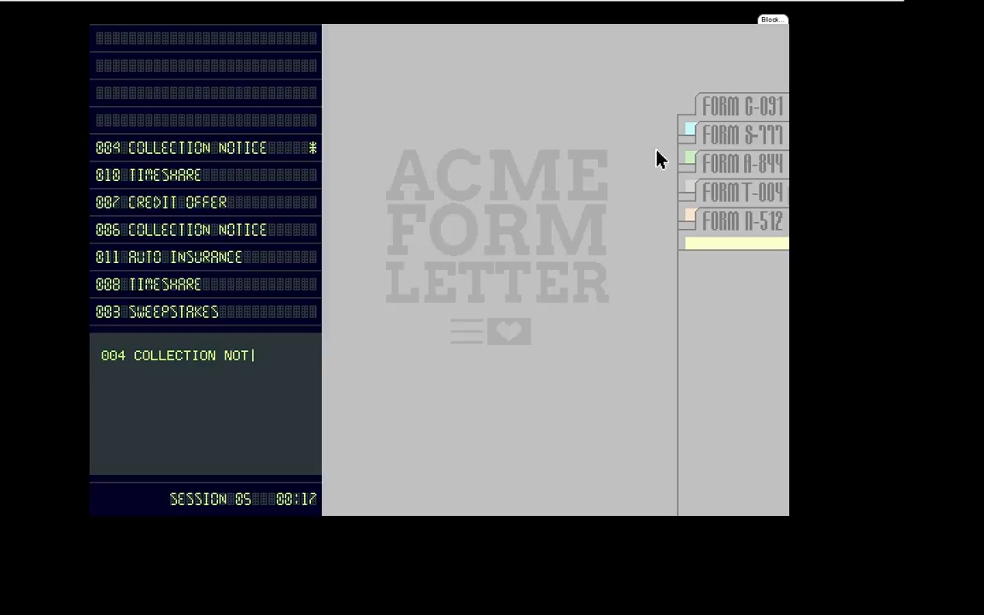
Open collection notice 004, then continue past the closing ACME message into session 06
{"action": "left_click", "coordinate": [205, 147]}
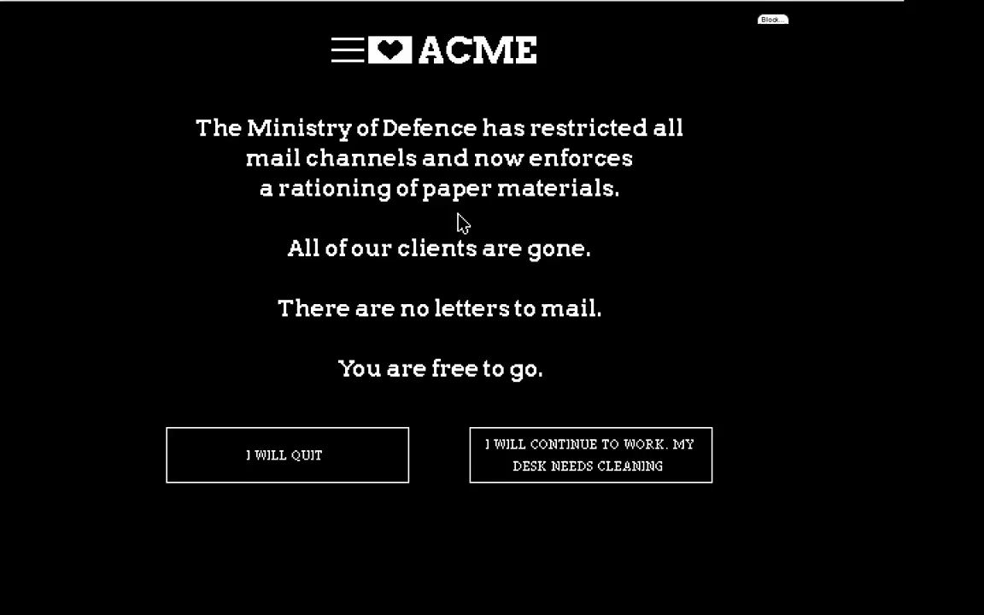
{"action": "mouse_move", "coordinate": [498, 330]}
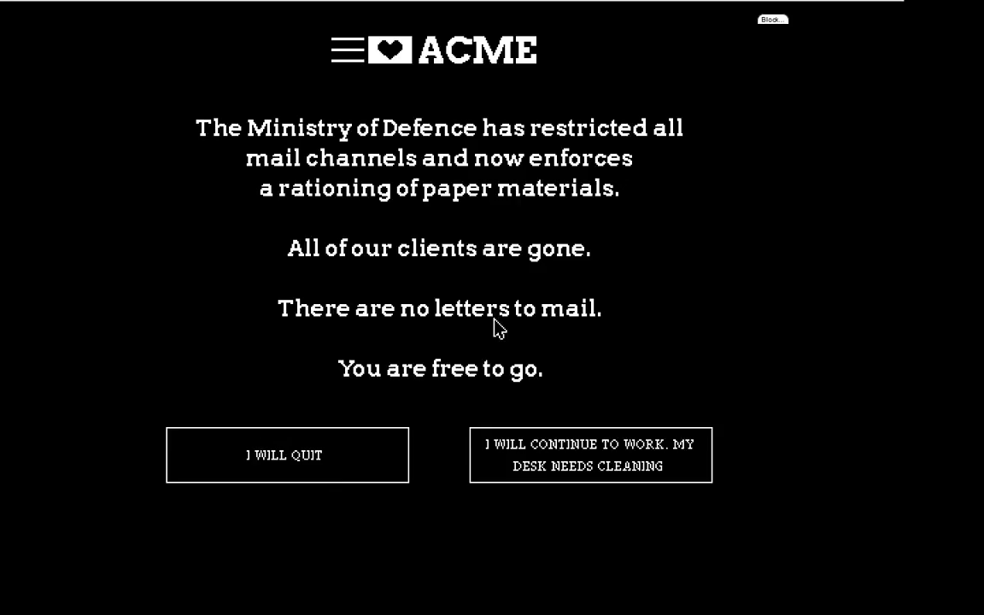
{"action": "mouse_move", "coordinate": [429, 501]}
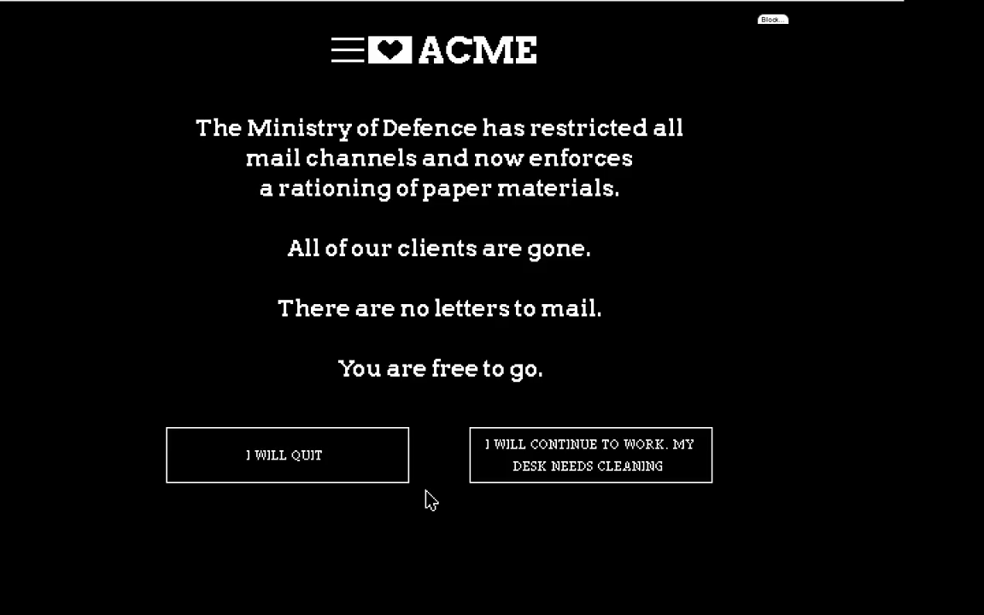
{"action": "left_click", "coordinate": [589, 455]}
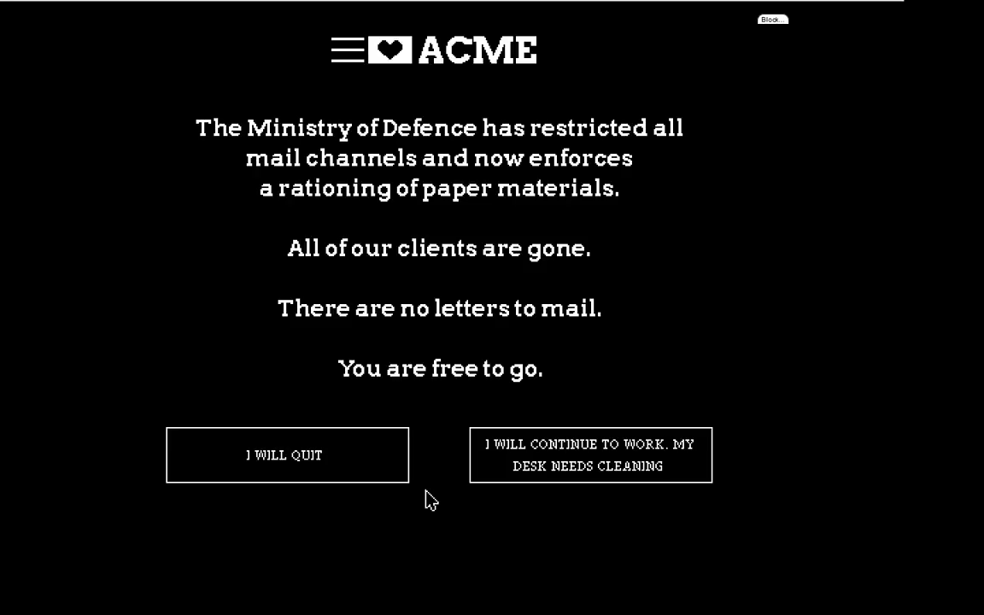
{"action": "left_click", "coordinate": [588, 454]}
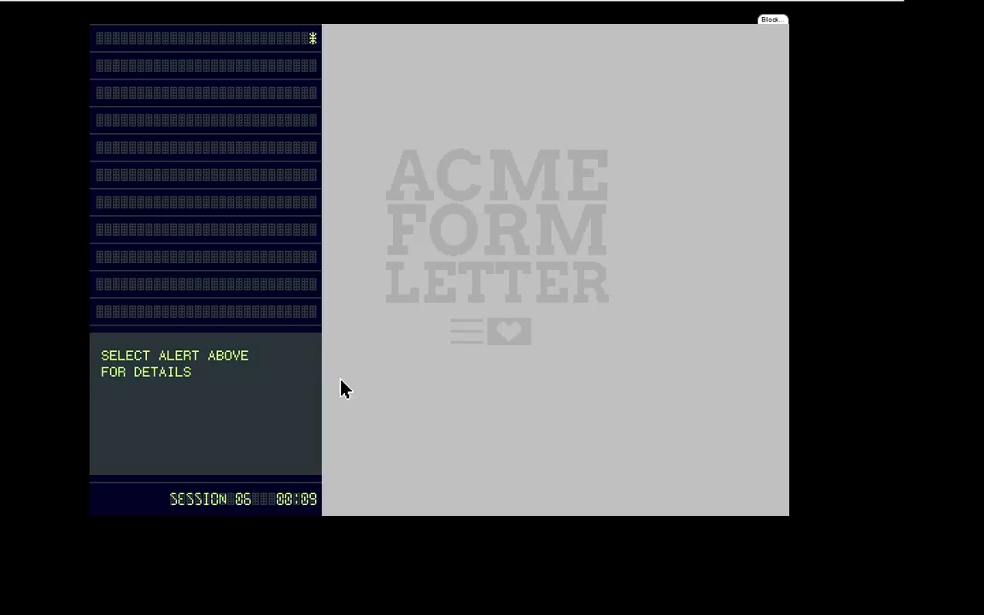
{"action": "mouse_move", "coordinate": [467, 351]}
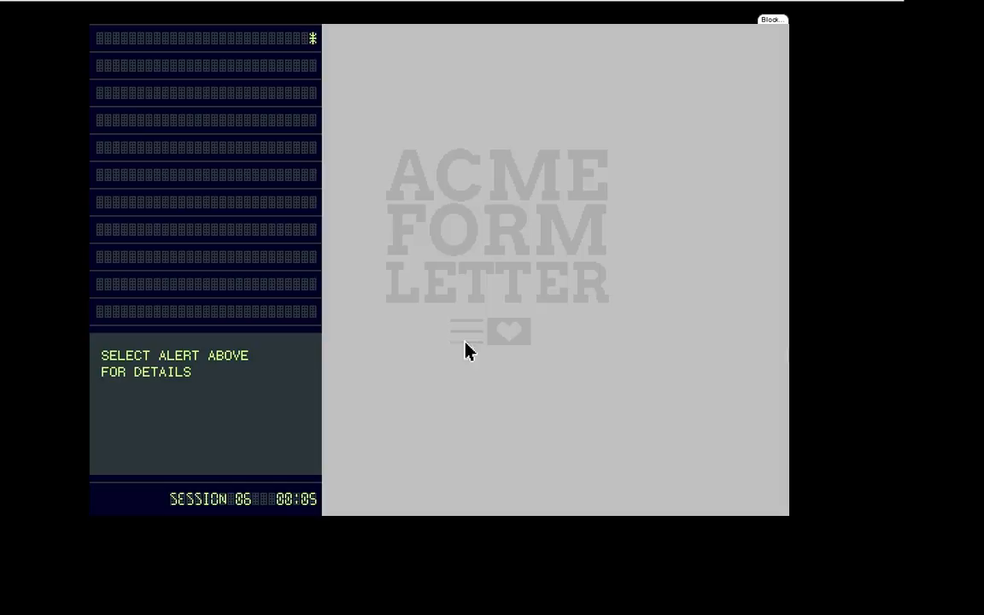
{"action": "mouse_move", "coordinate": [782, 350]}
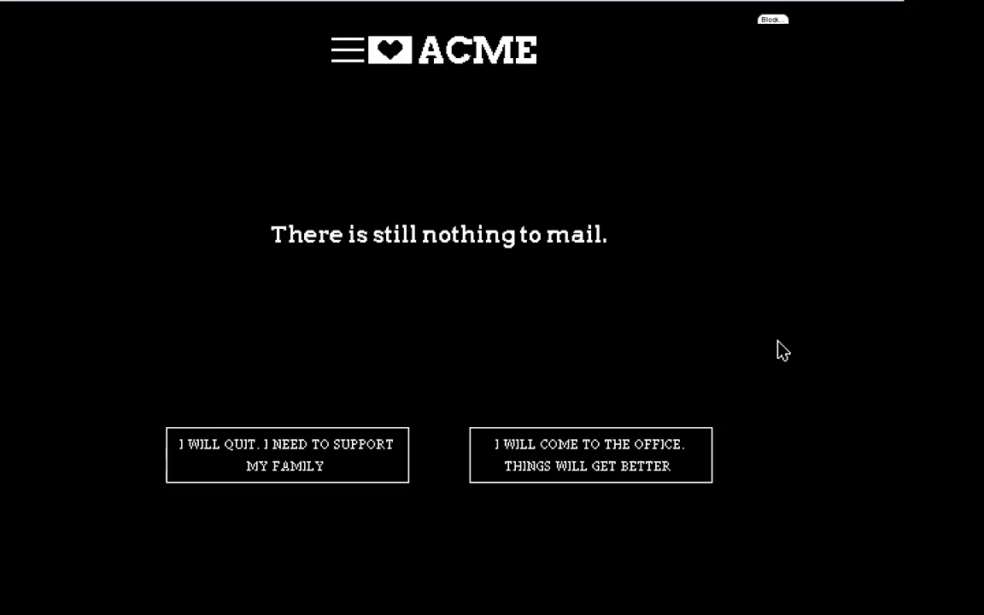
{"action": "mouse_move", "coordinate": [252, 459]}
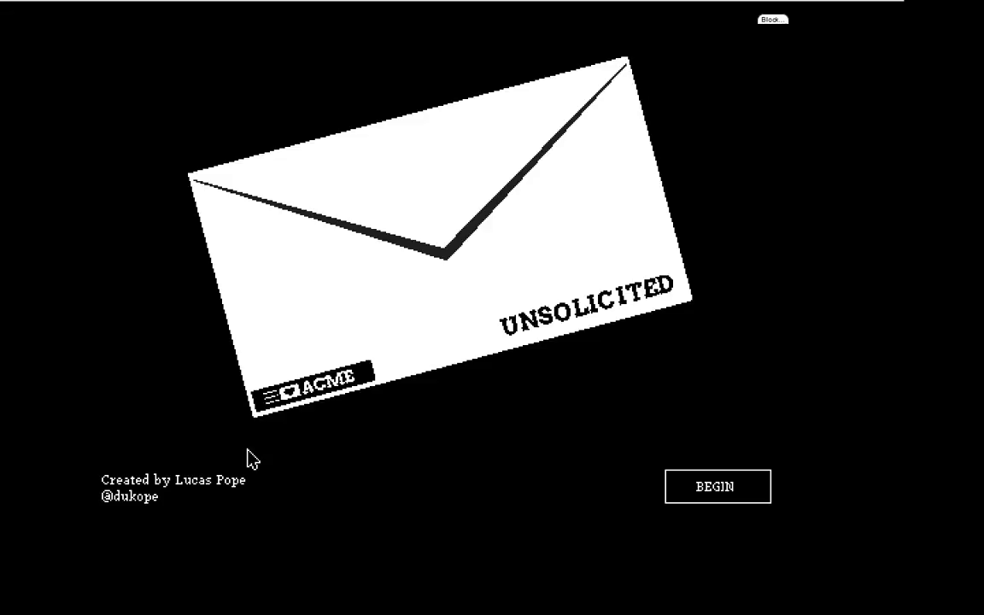
{"action": "mouse_move", "coordinate": [492, 268]}
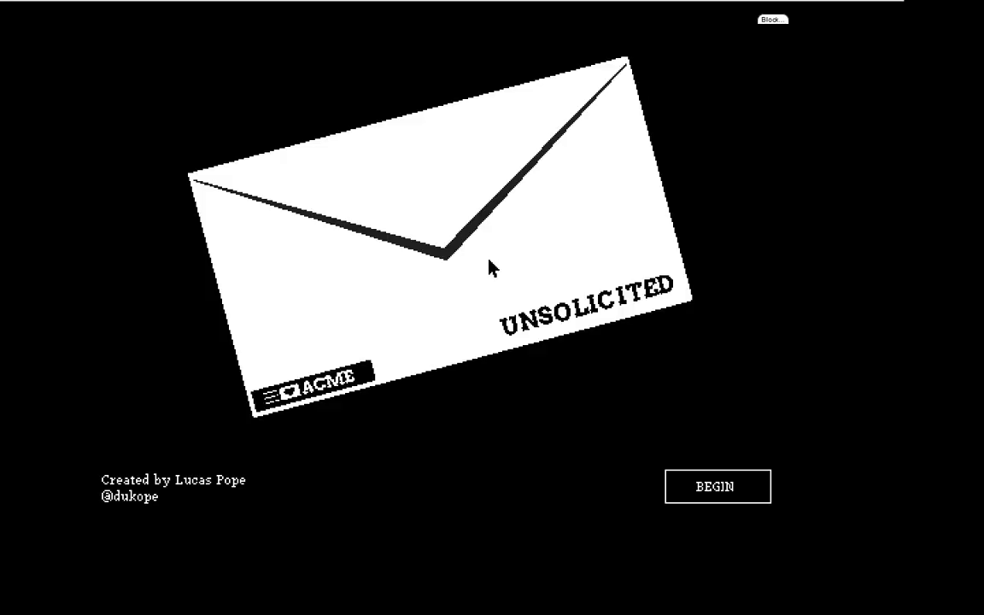